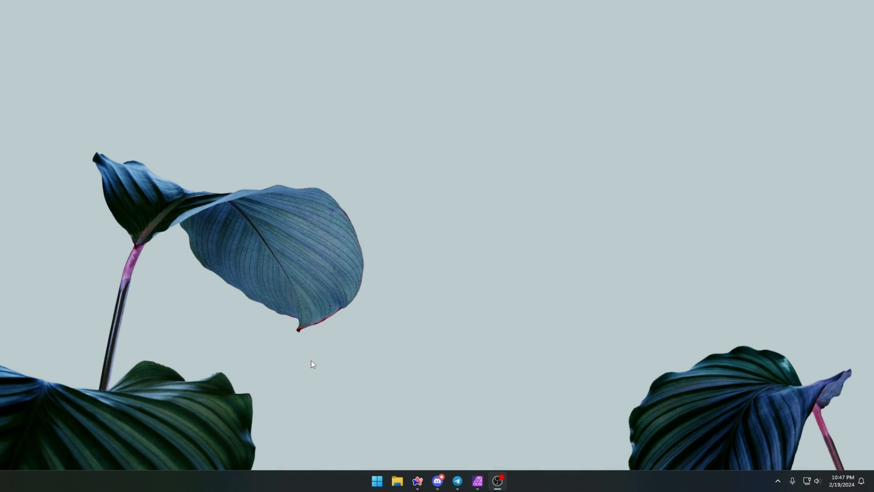
pyautogui.moveTo(305, 388)
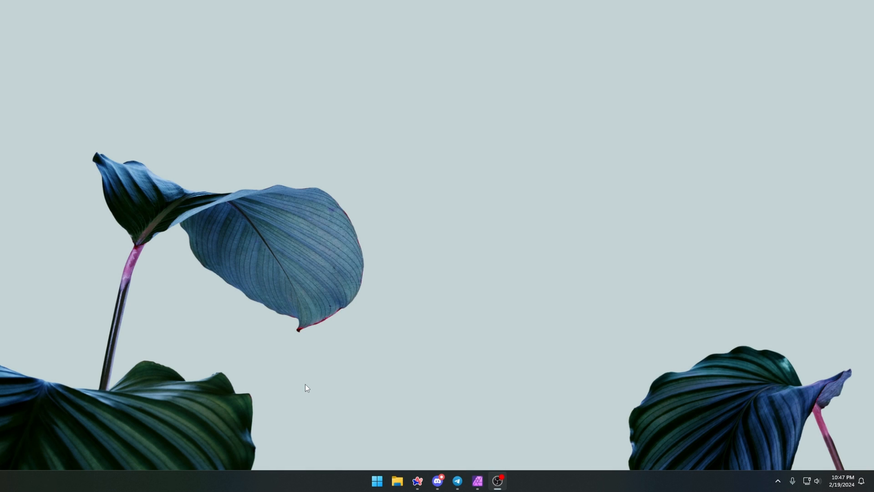
pyautogui.moveTo(415, 402)
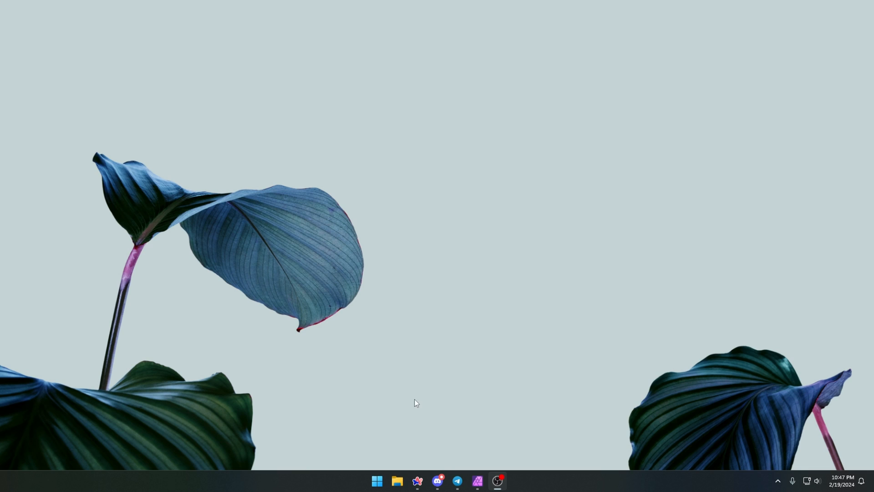
pyautogui.moveTo(456, 481)
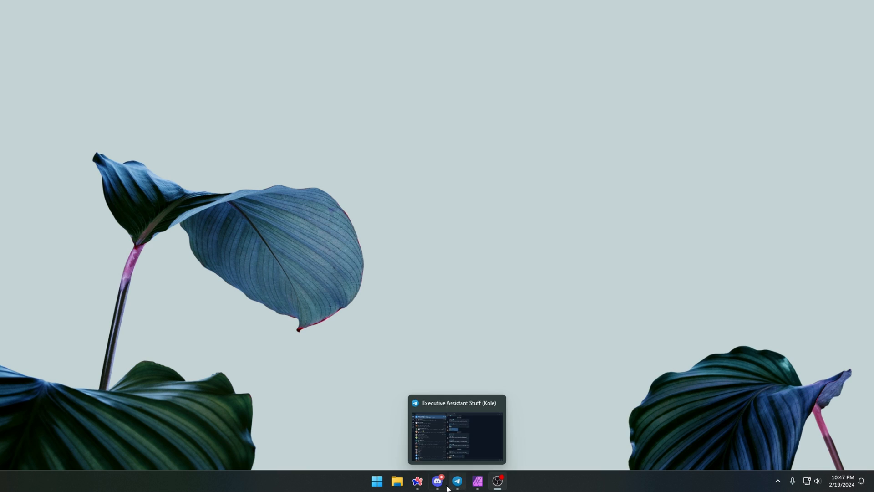
# - Bring up the Fortnite Porting Discord server to get the v2.0.6 FortnitePorting.exe download
pyautogui.click(437, 481)
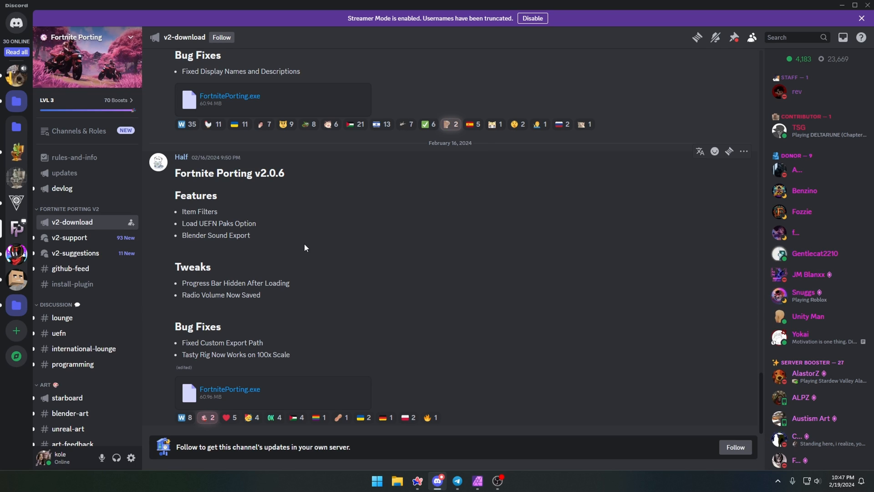
pyautogui.moveTo(271, 258)
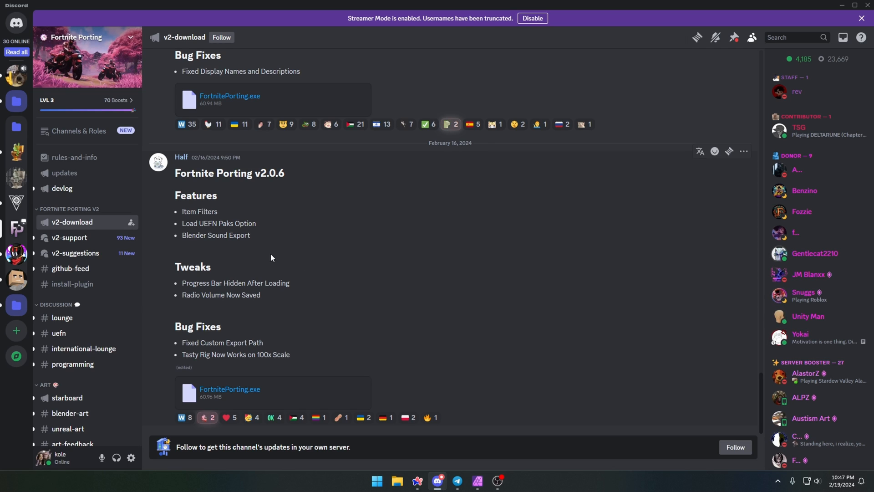
pyautogui.moveTo(16, 229)
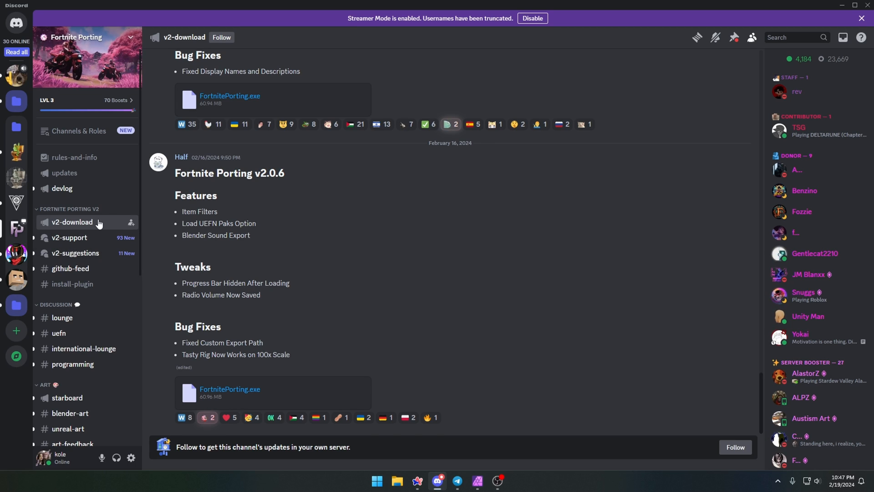
pyautogui.moveTo(285, 296)
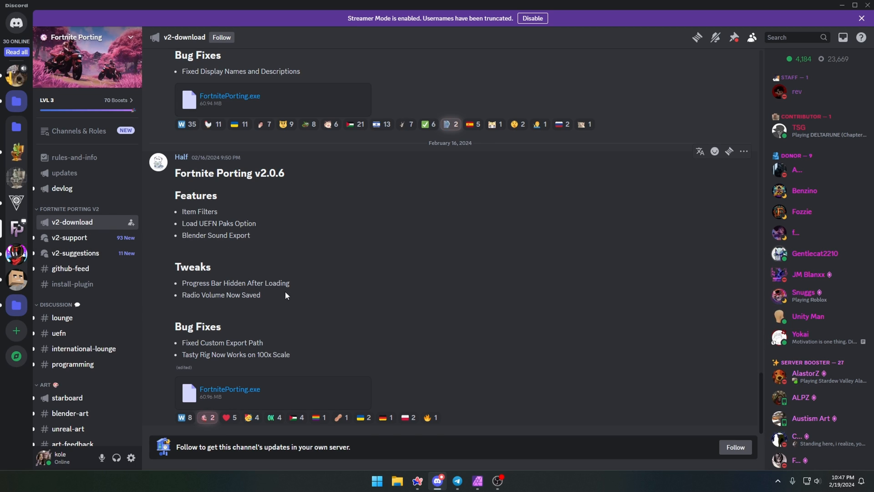
pyautogui.moveTo(167, 162)
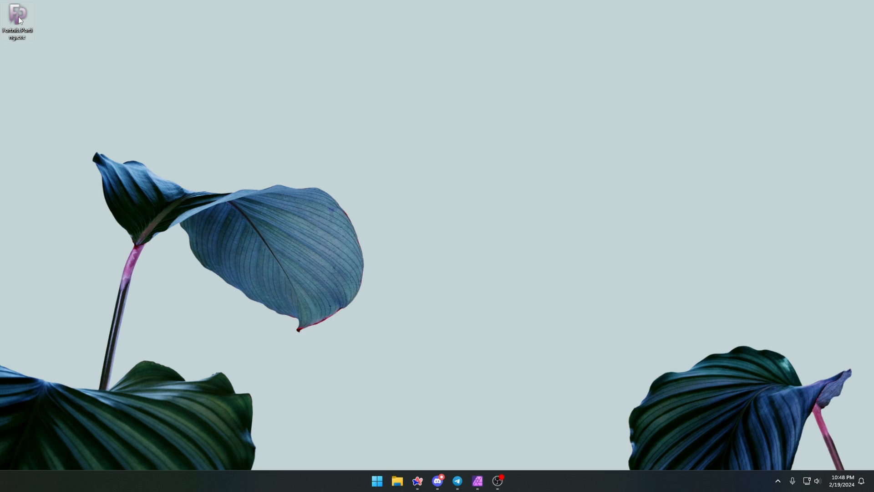
# - Launch FortnitePorting.exe past the SmartScreen warning and fetch the .NET 8.0 Desktop Runtime installer
pyautogui.doubleClick(16, 17)
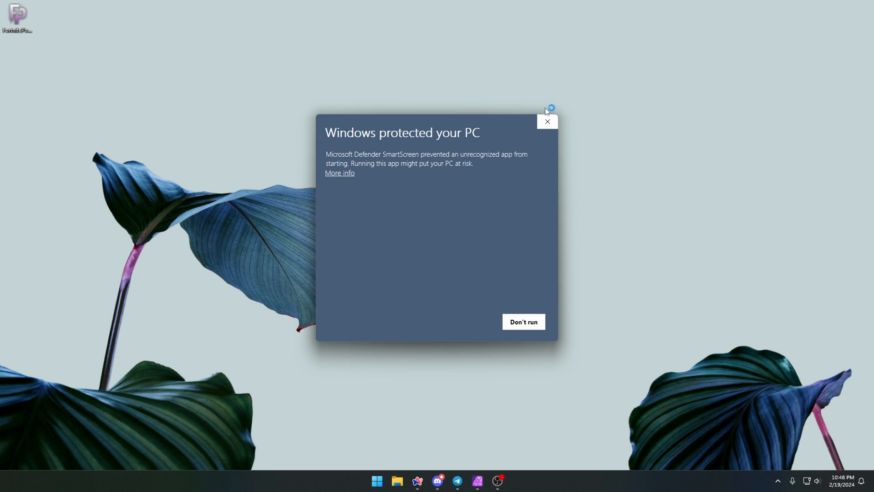
pyautogui.click(338, 173)
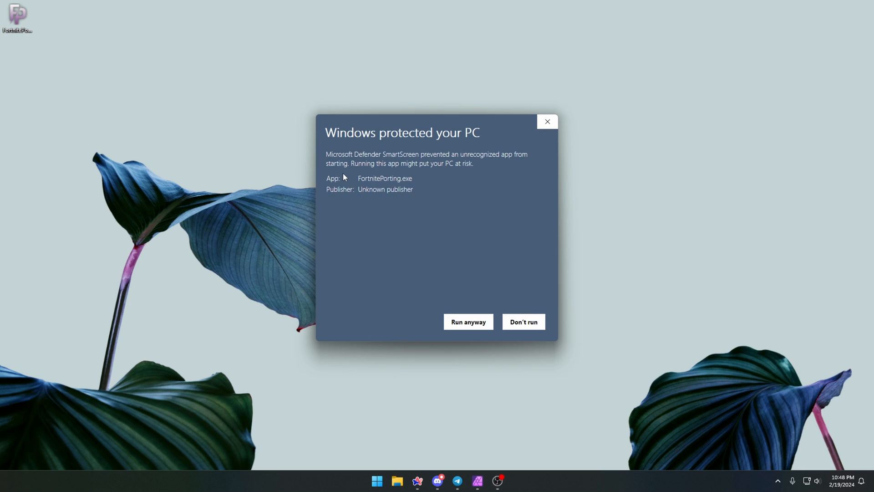
pyautogui.click(467, 322)
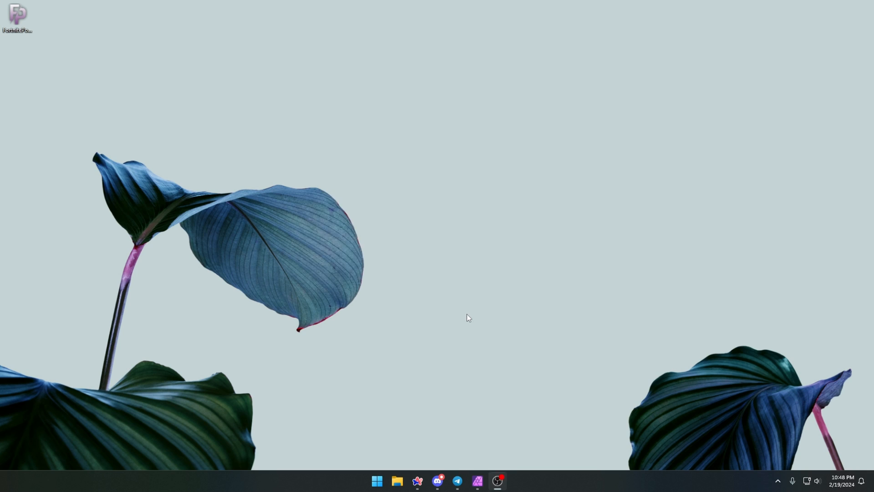
pyautogui.doubleClick(17, 17)
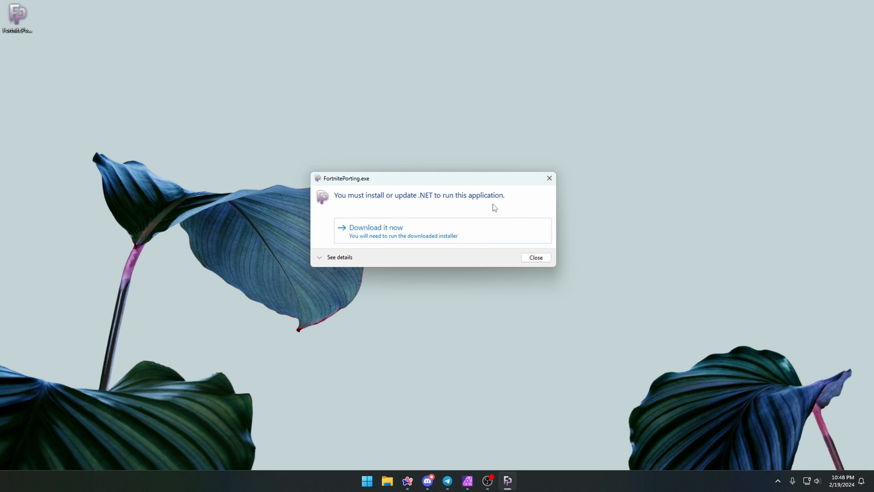
pyautogui.click(375, 228)
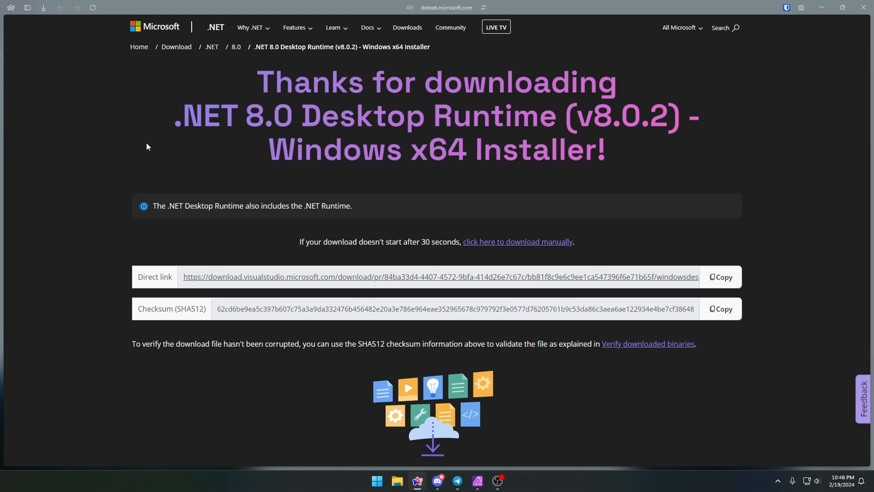
pyautogui.moveTo(259, 256)
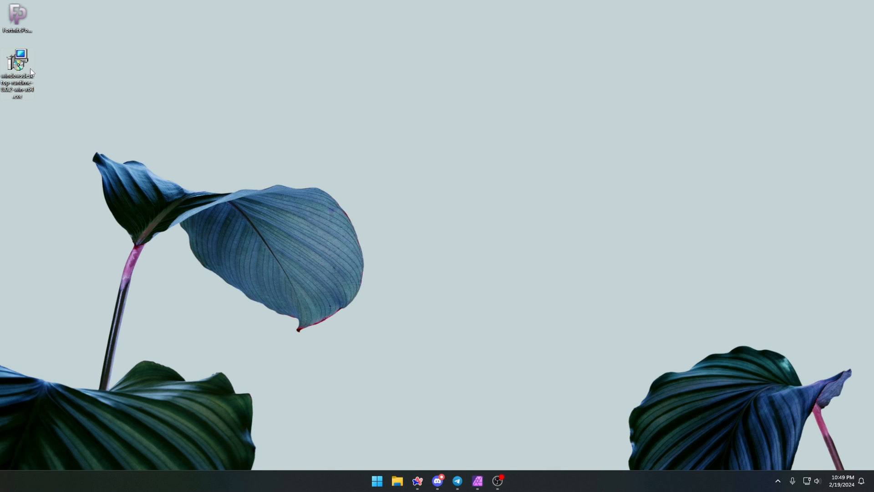
# - Run the windowsdesktop-runtime installer, then relaunch FortnitePorting to its welcome screen
pyautogui.doubleClick(17, 61)
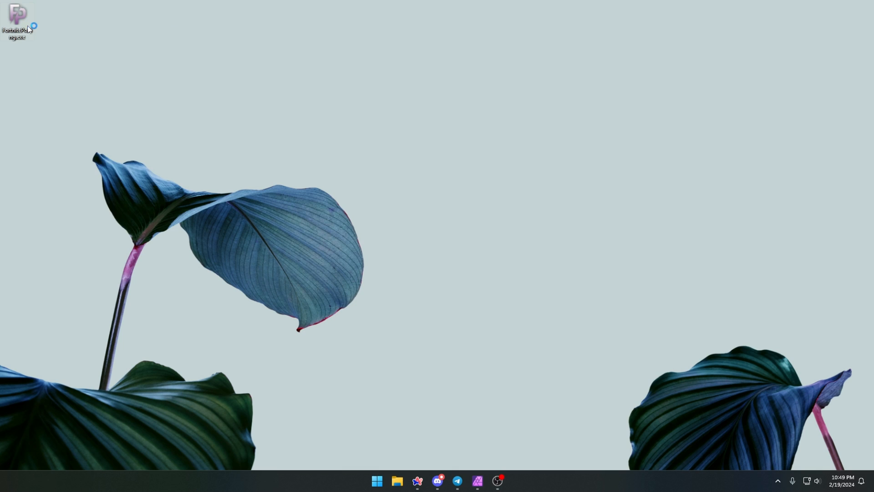
pyautogui.doubleClick(16, 17)
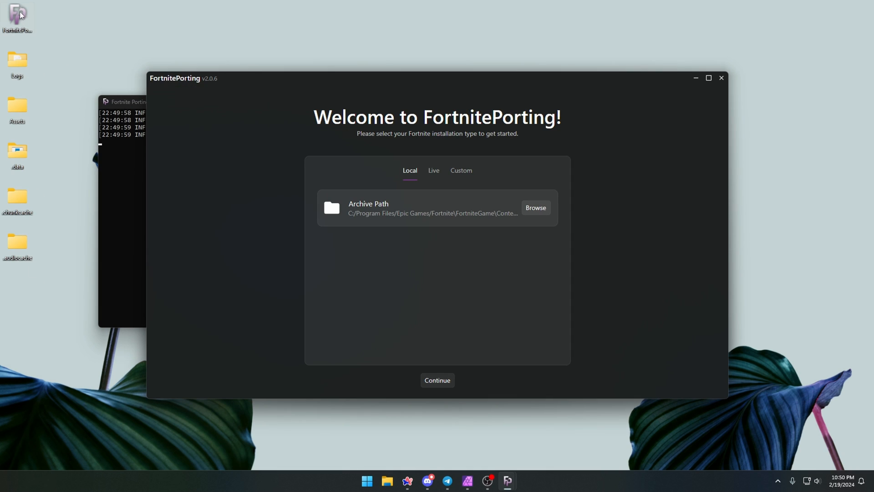
pyautogui.moveTo(8, 19)
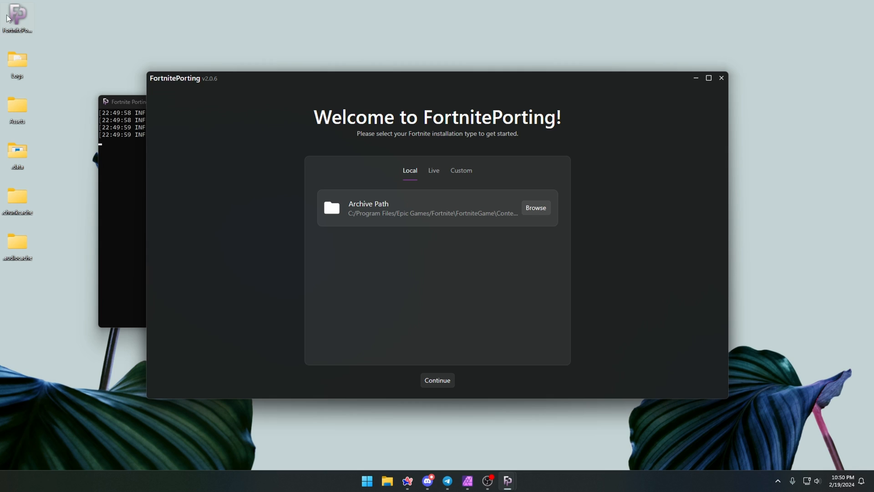
pyautogui.moveTo(17, 14)
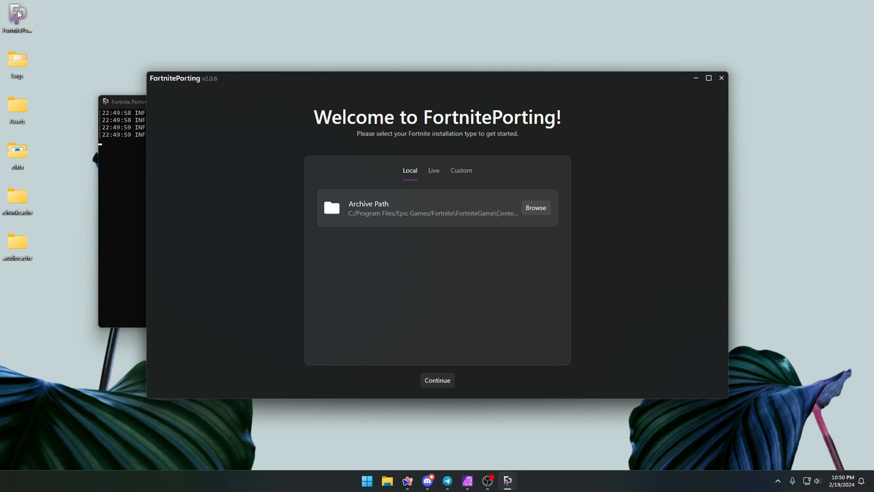
pyautogui.moveTo(49, 197)
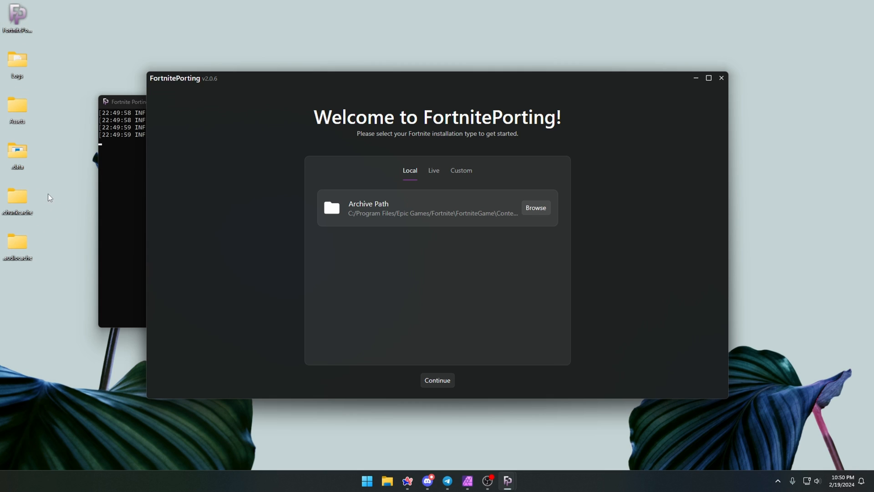
pyautogui.moveTo(25, 270)
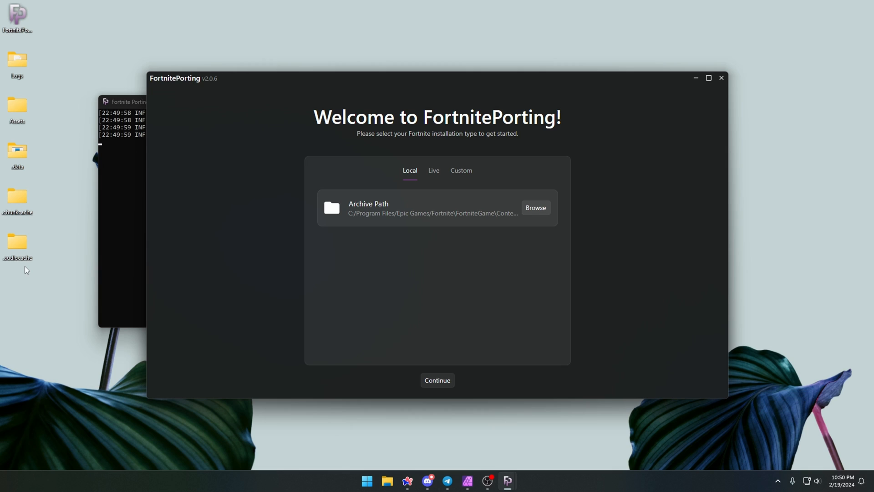
pyautogui.moveTo(25, 253)
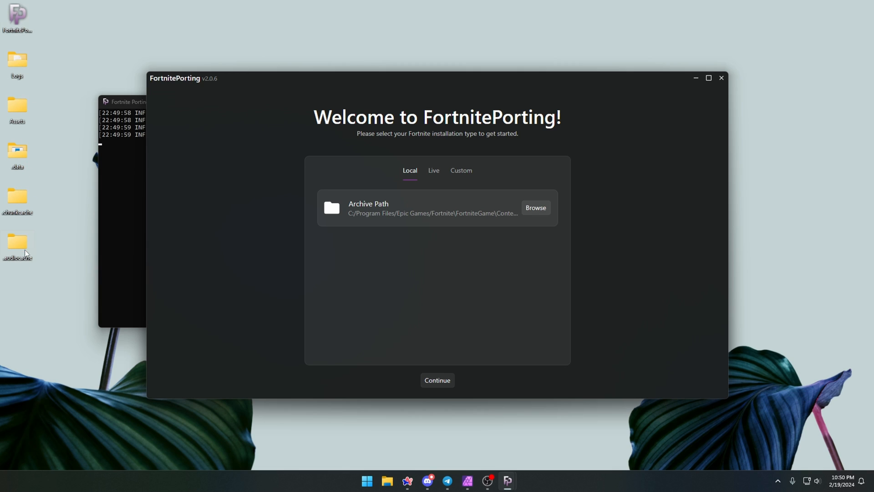
pyautogui.moveTo(419, 158)
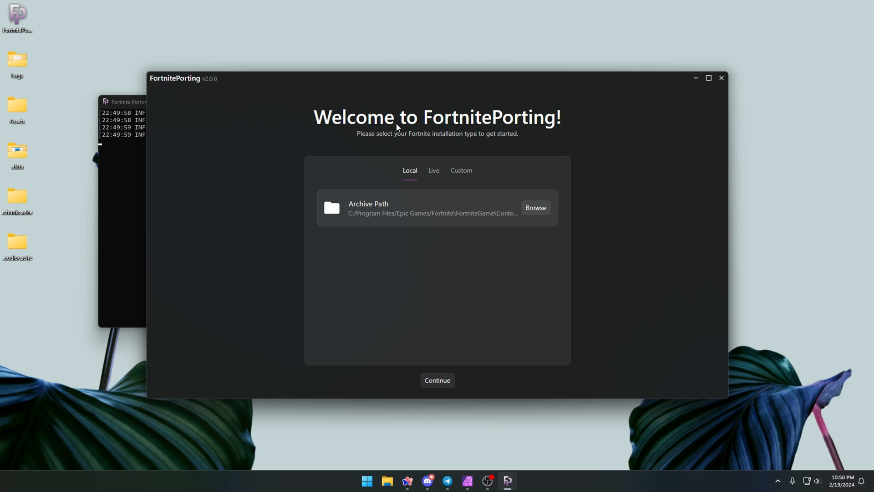
pyautogui.moveTo(350, 219)
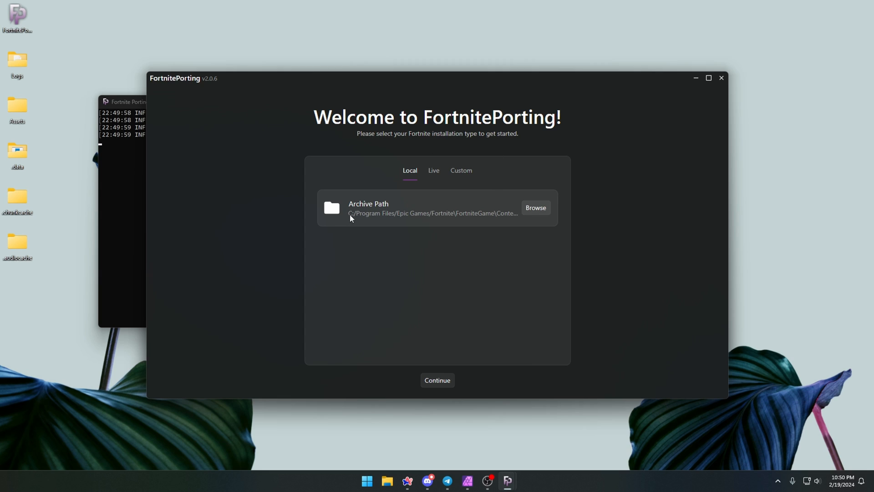
pyautogui.moveTo(510, 221)
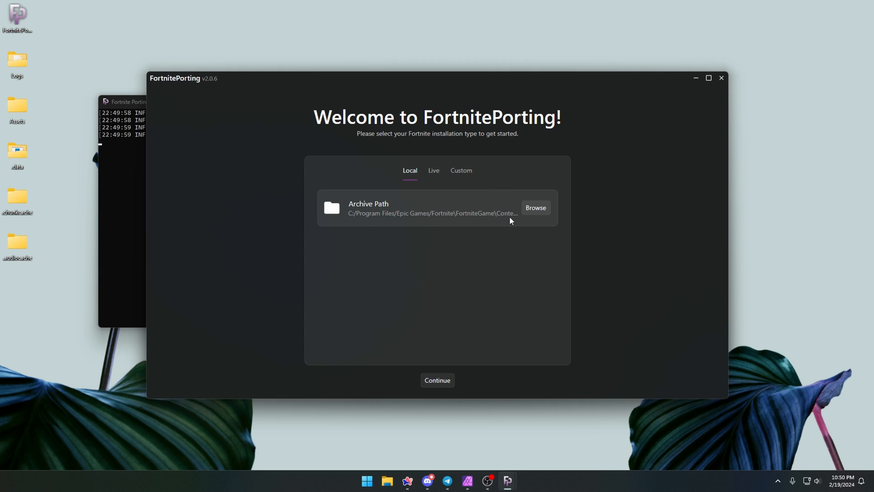
pyautogui.moveTo(387, 217)
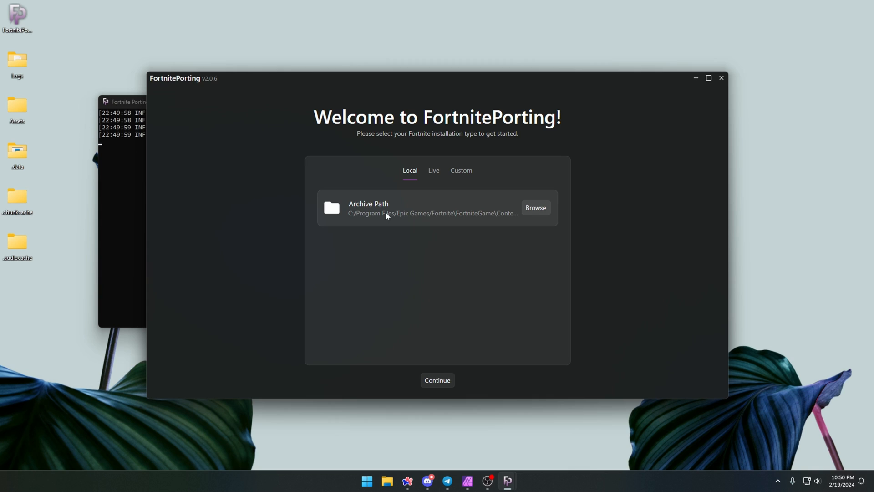
pyautogui.moveTo(388, 220)
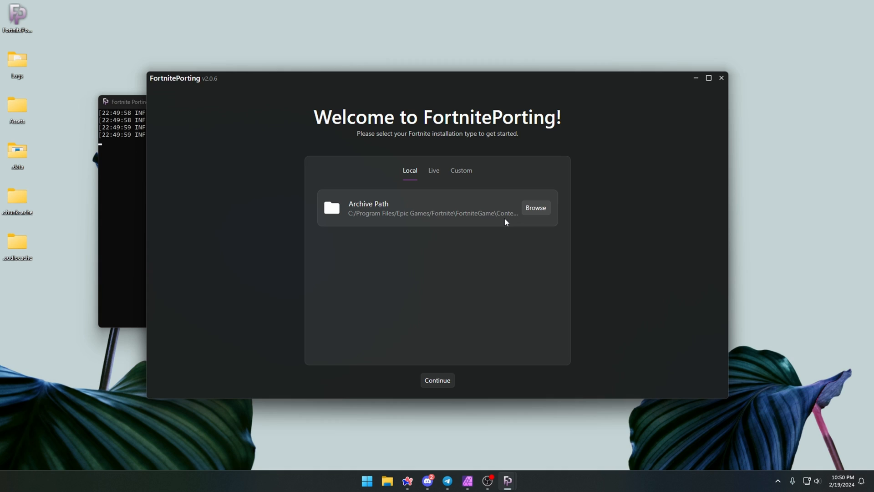
pyautogui.moveTo(536, 208)
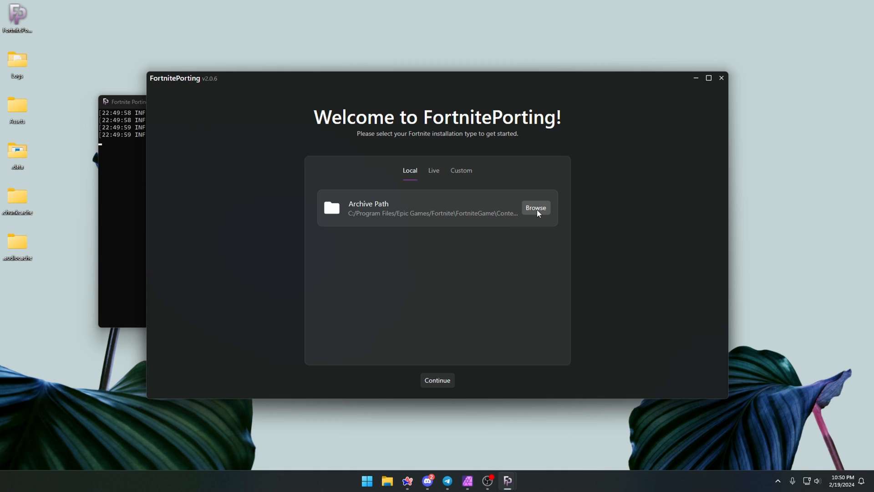
pyautogui.moveTo(389, 218)
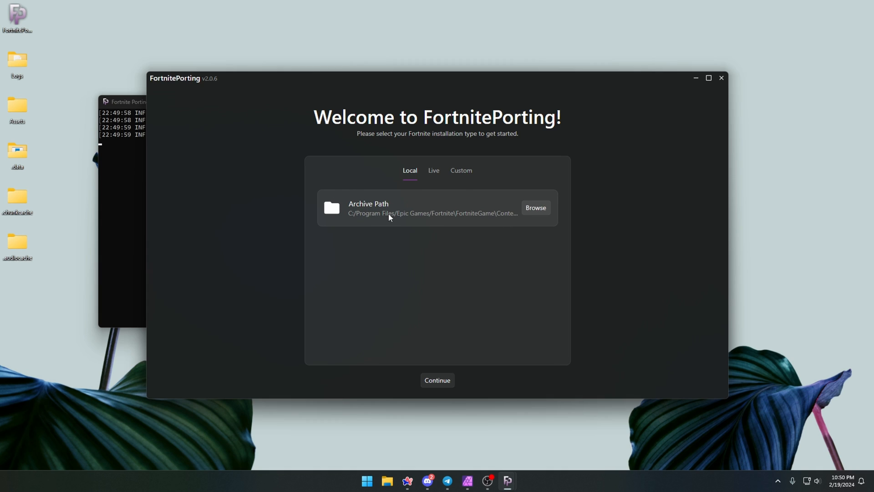
pyautogui.moveTo(424, 276)
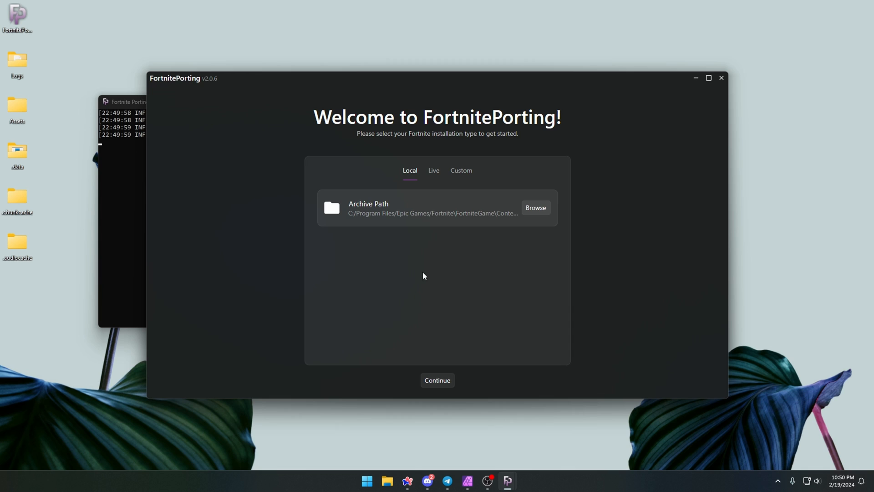
pyautogui.moveTo(437, 379)
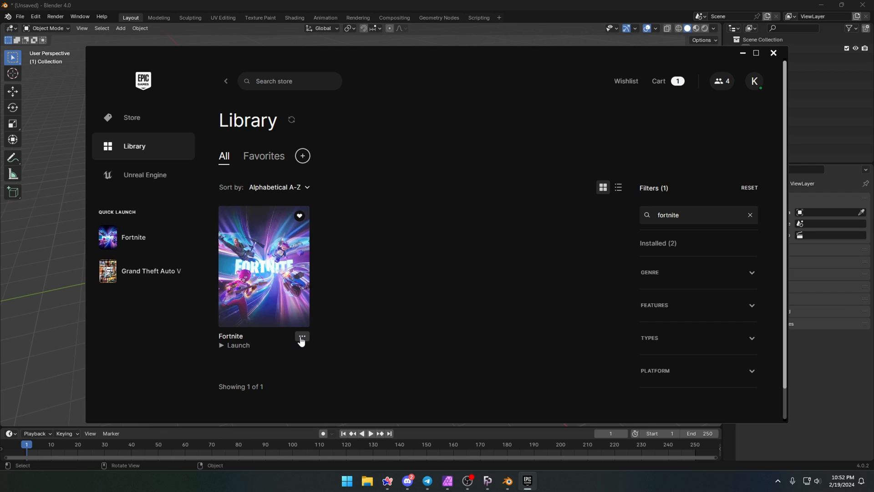
# - Enable Pre-download Streamed Assets in Fortnite's installation options and apply the change
pyautogui.click(301, 339)
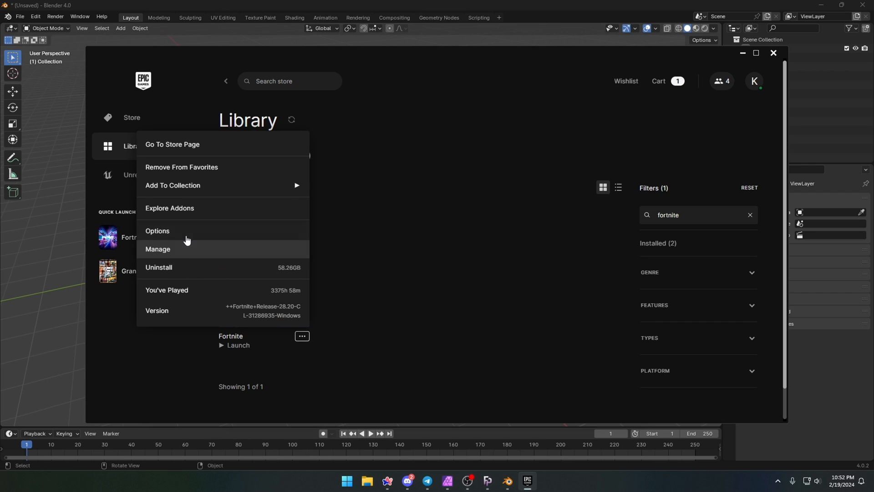
pyautogui.click(157, 231)
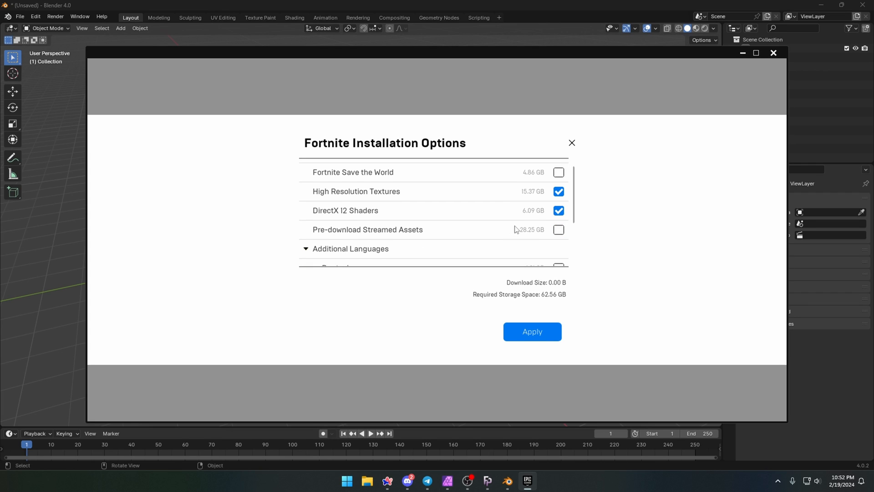
pyautogui.click(558, 229)
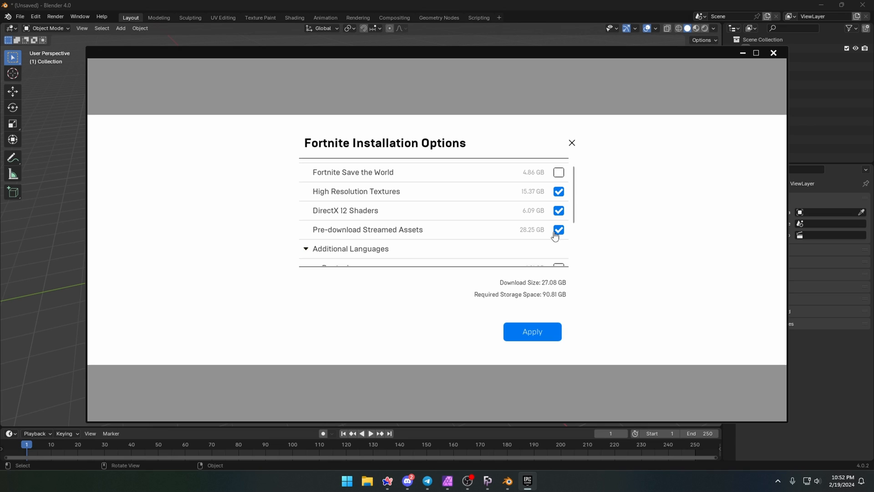
pyautogui.click(531, 331)
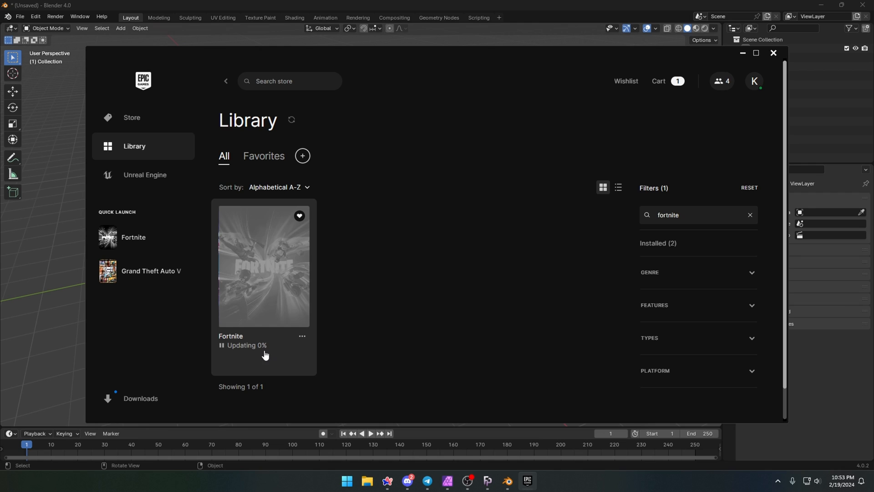
pyautogui.moveTo(373, 325)
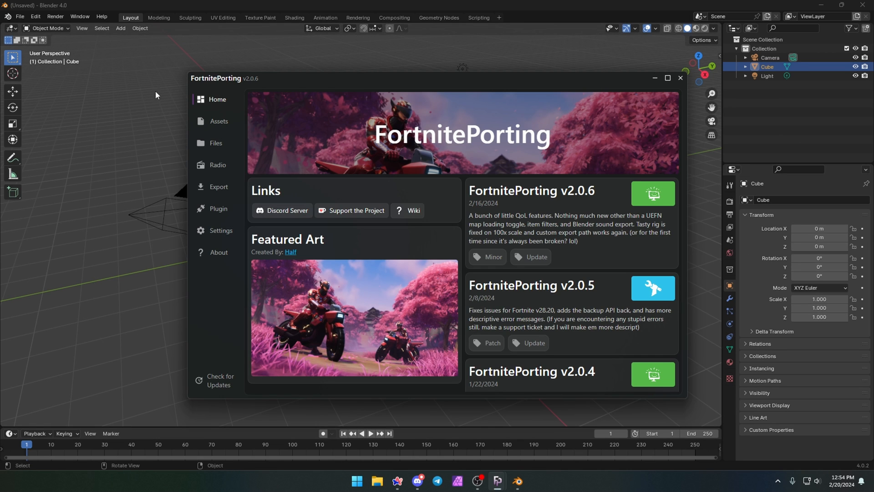
pyautogui.moveTo(129, 295)
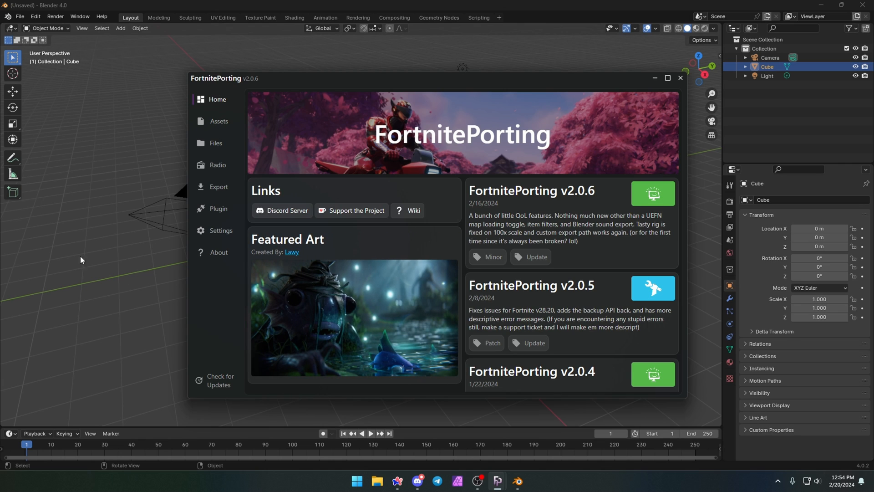
# - Switch to FortnitePorting's Plugin page, which shows no registered Blender installations
pyautogui.click(218, 208)
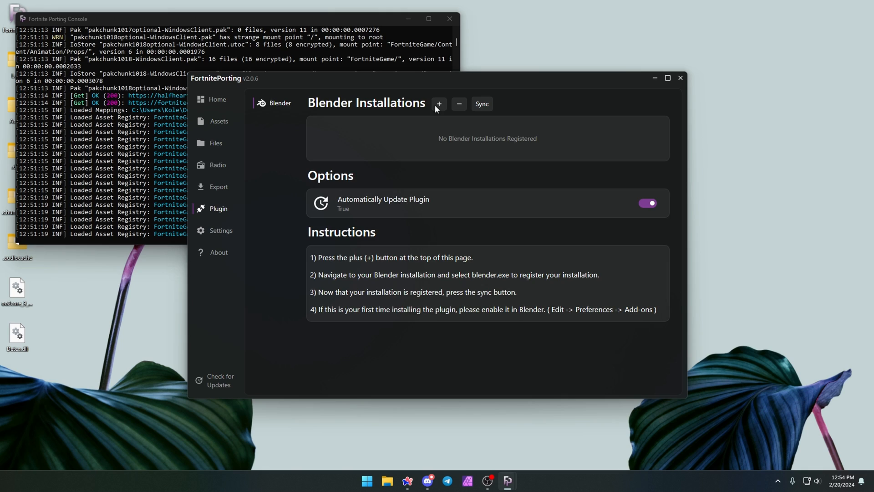
# - Register Blender 4.0's blender.exe as a plugin installation and browse the character skins
pyautogui.click(439, 104)
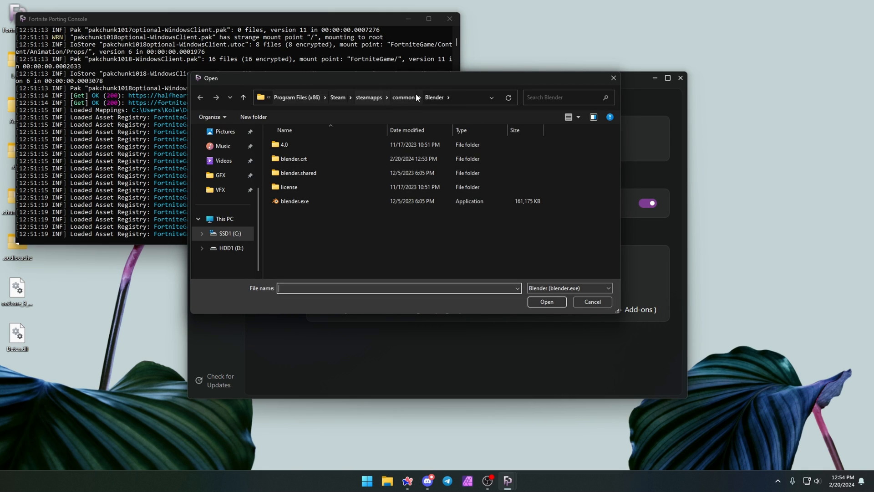
pyautogui.click(295, 201)
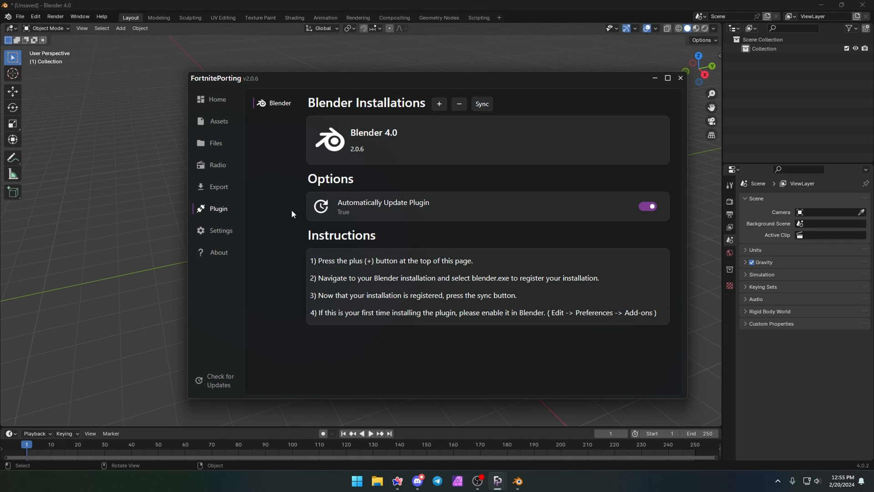
pyautogui.moveTo(377, 139)
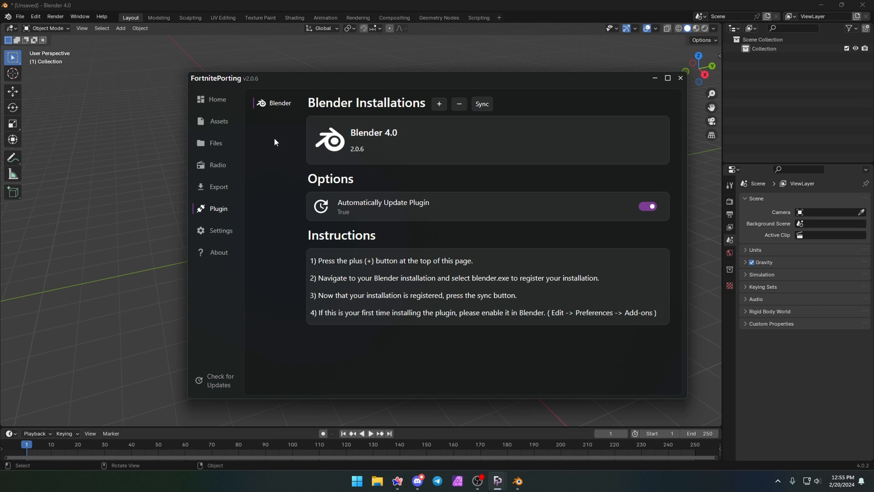
pyautogui.click(219, 122)
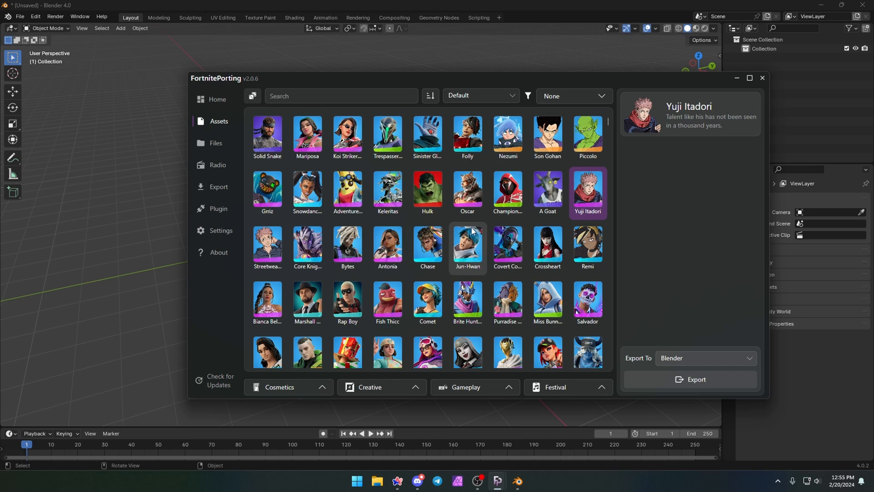
pyautogui.moveTo(360, 167)
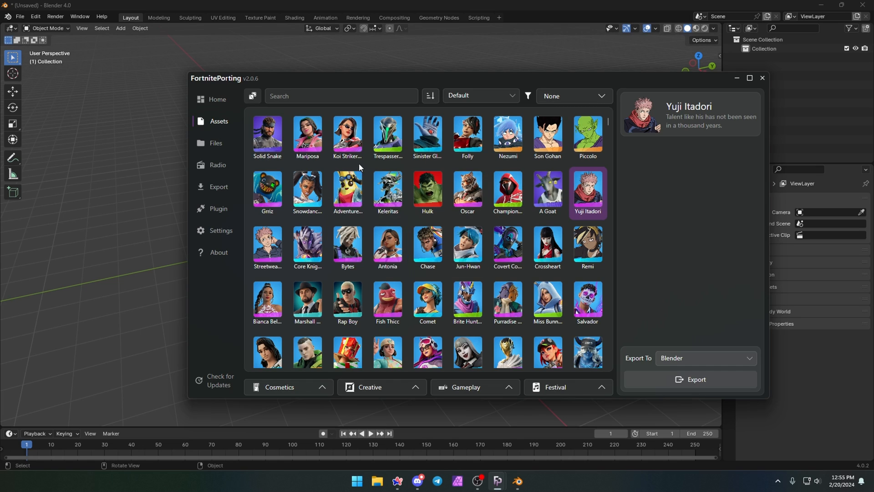
pyautogui.moveTo(427, 136)
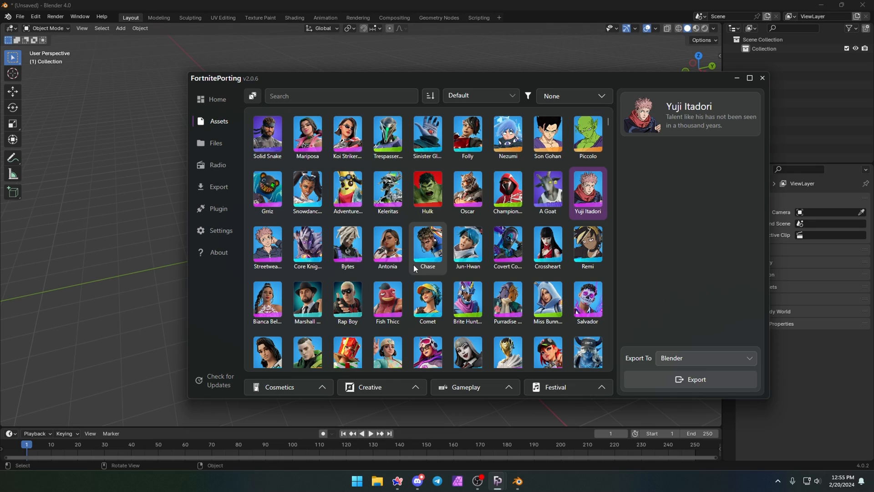
pyautogui.moveTo(306, 245)
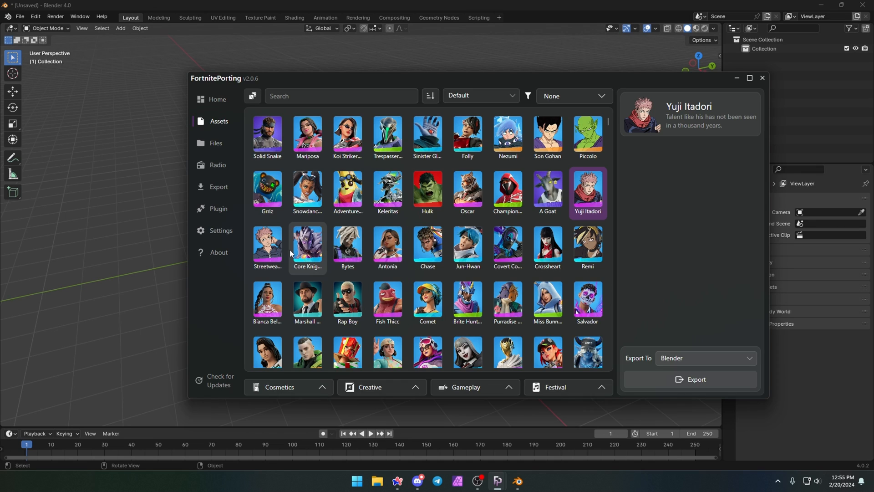
pyautogui.moveTo(568, 154)
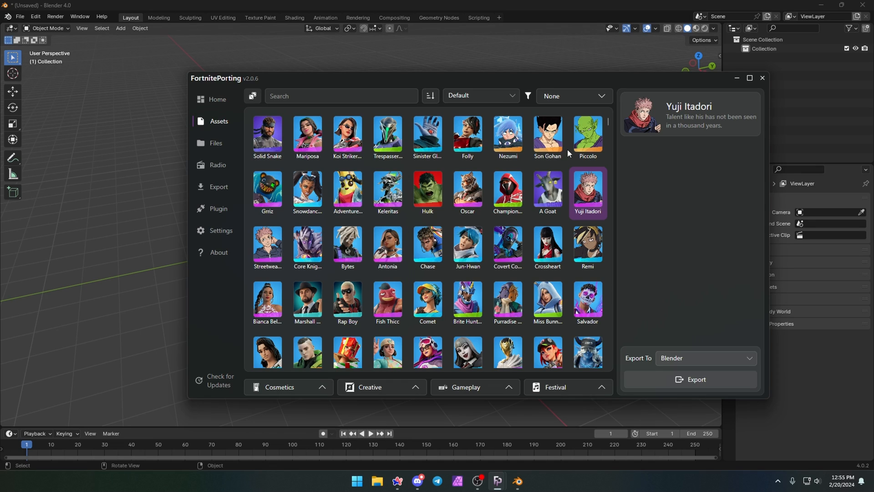
pyautogui.moveTo(657, 109)
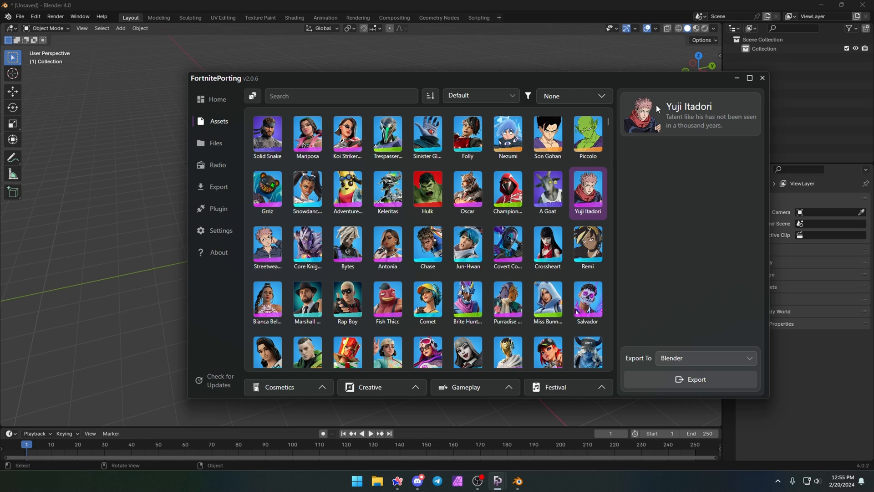
pyautogui.moveTo(695, 380)
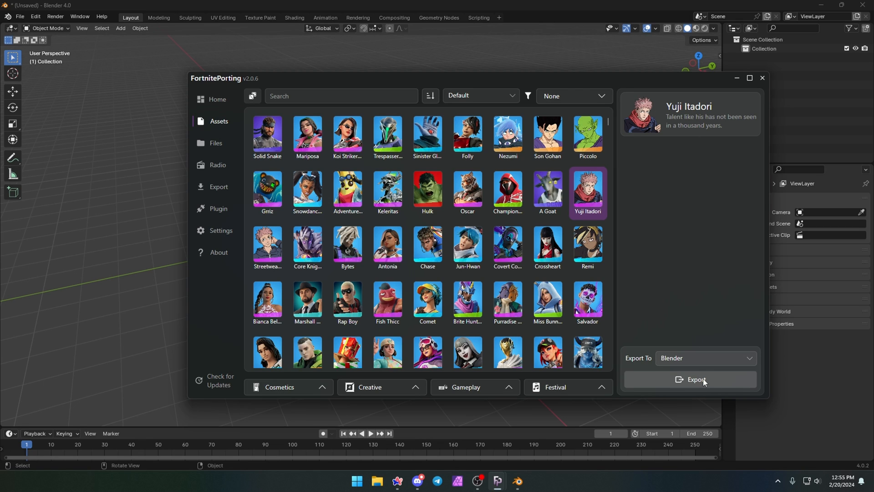
# - Export Yuji Itadori into Blender, then delete the imported model objects
pyautogui.click(695, 380)
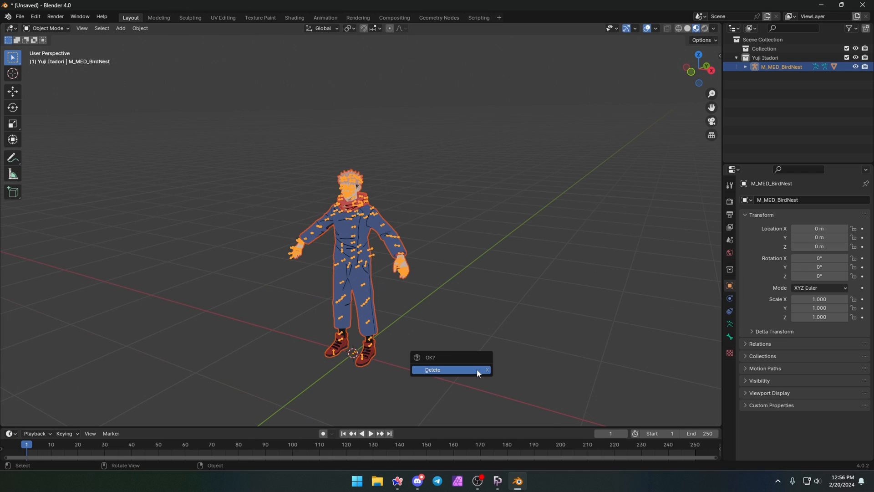
pyautogui.click(432, 369)
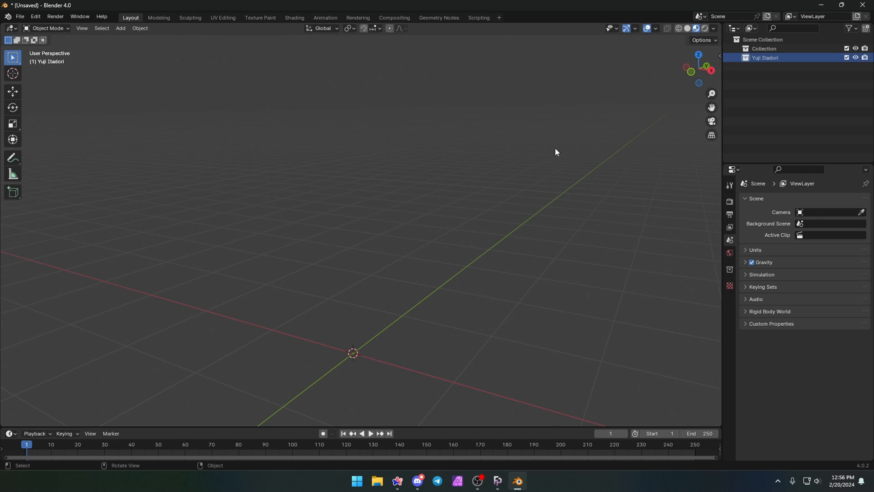
# - Open the Blender export settings, enable bone reorientation and view the rig type list
pyautogui.click(495, 484)
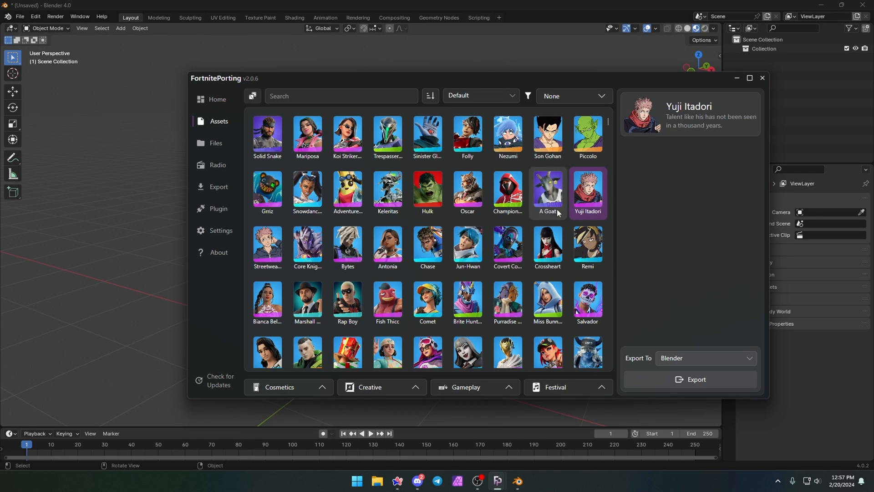
pyautogui.click(218, 187)
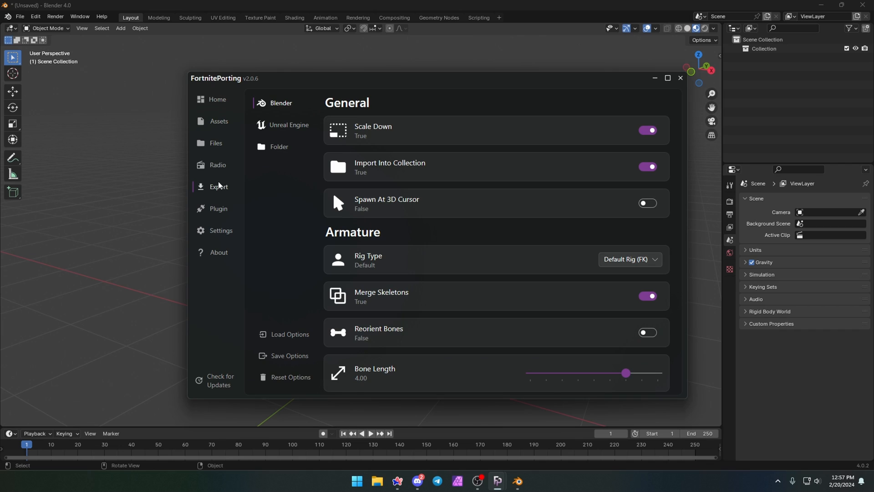
pyautogui.moveTo(437, 186)
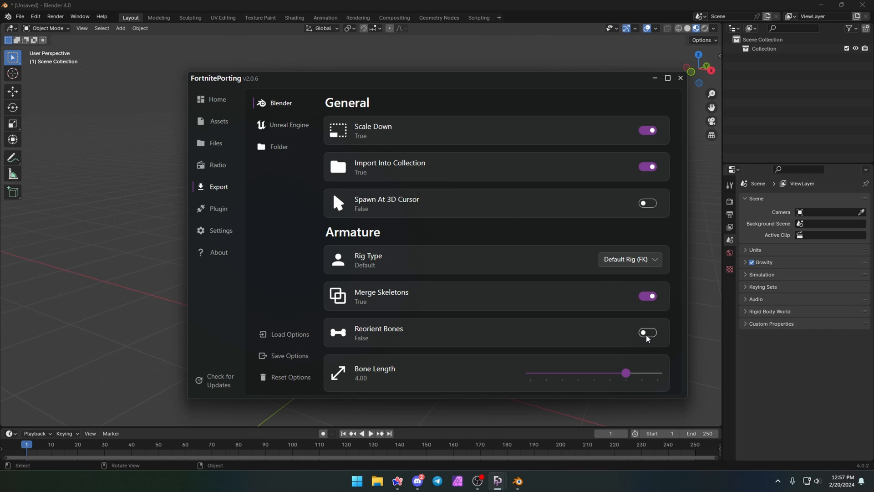
pyautogui.click(647, 332)
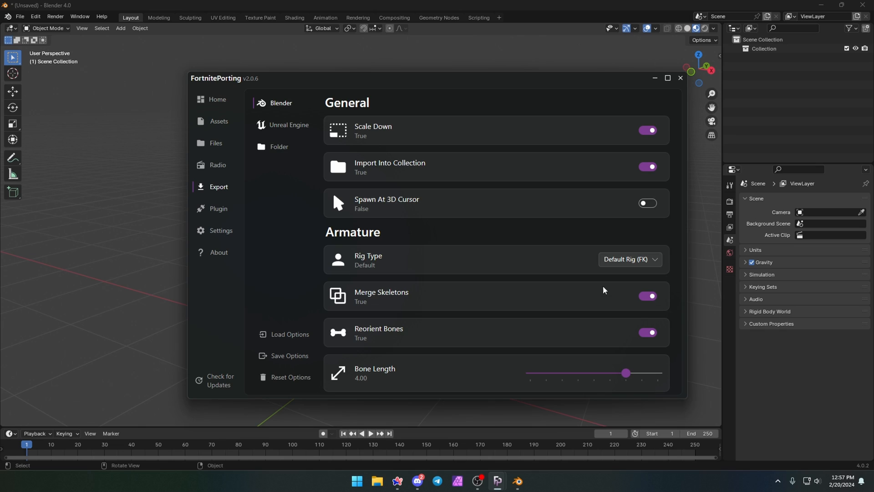
pyautogui.moveTo(466, 265)
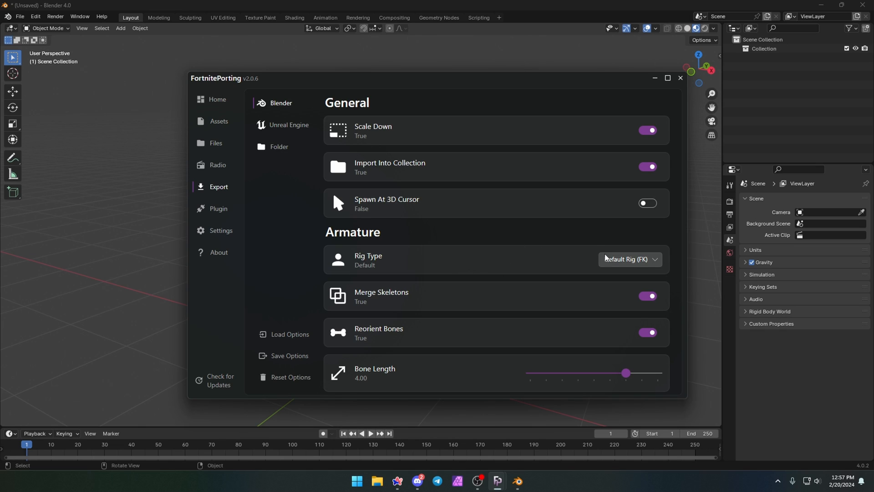
pyautogui.click(629, 258)
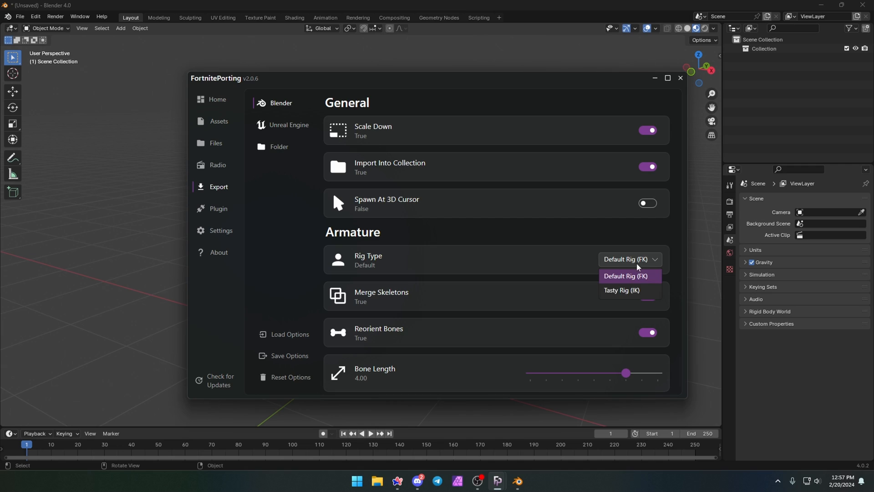
pyautogui.moveTo(621, 290)
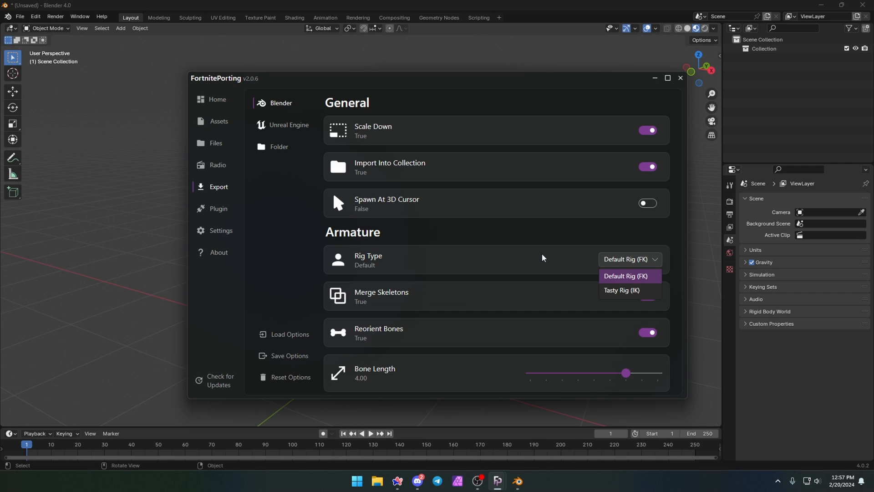
pyautogui.moveTo(630, 290)
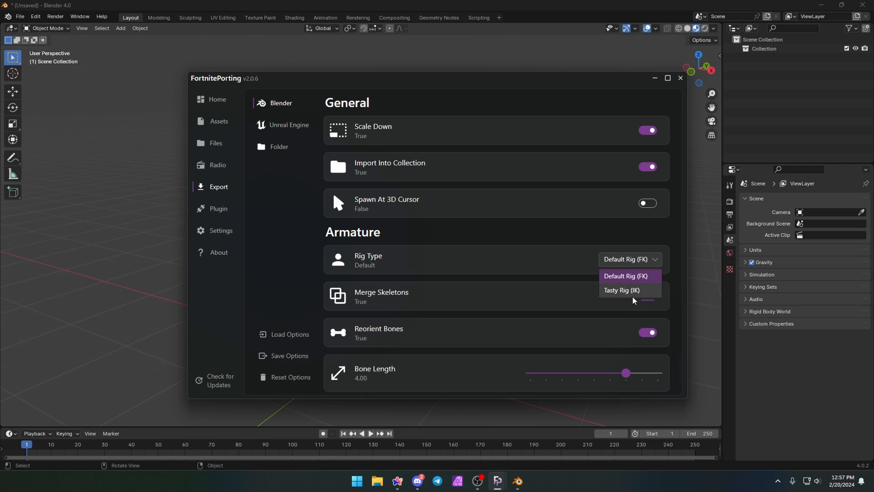
pyautogui.moveTo(635, 300)
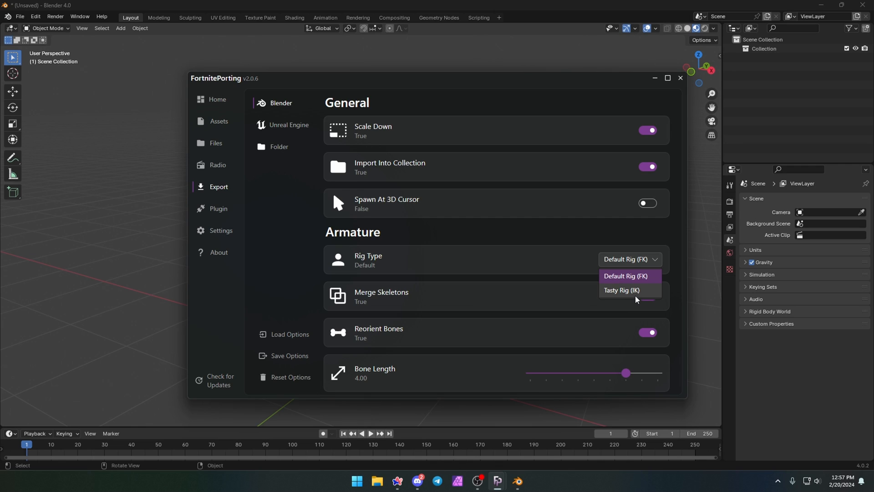
# - Turn on Preserve Volume + Smooth Corrective and scroll down to Textures Import Type
pyautogui.scroll(-3)
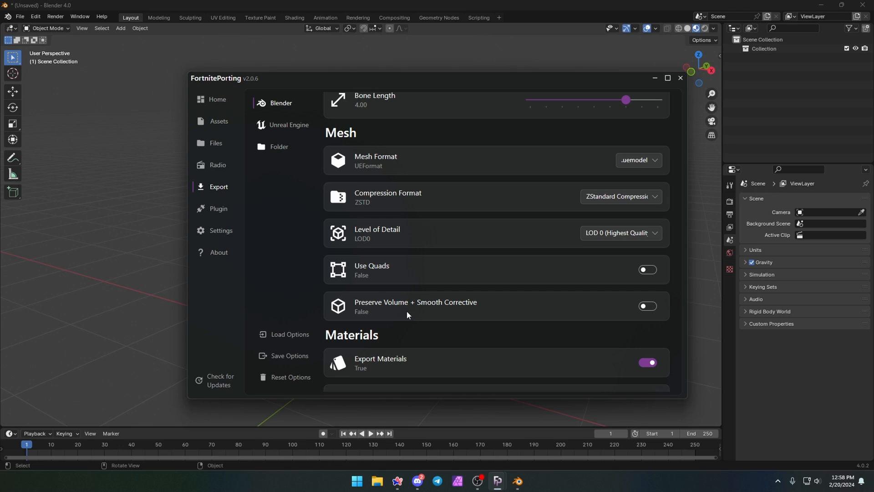
pyautogui.click(647, 306)
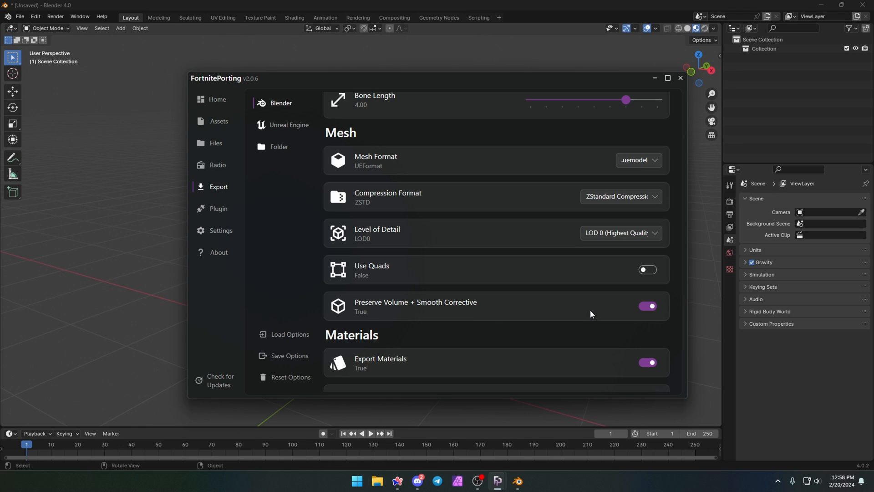
pyautogui.scroll(-3)
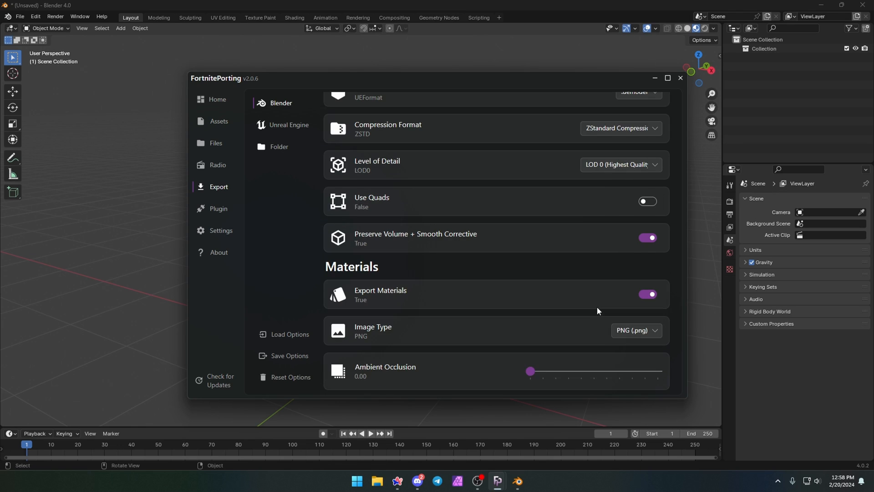
pyautogui.scroll(-3)
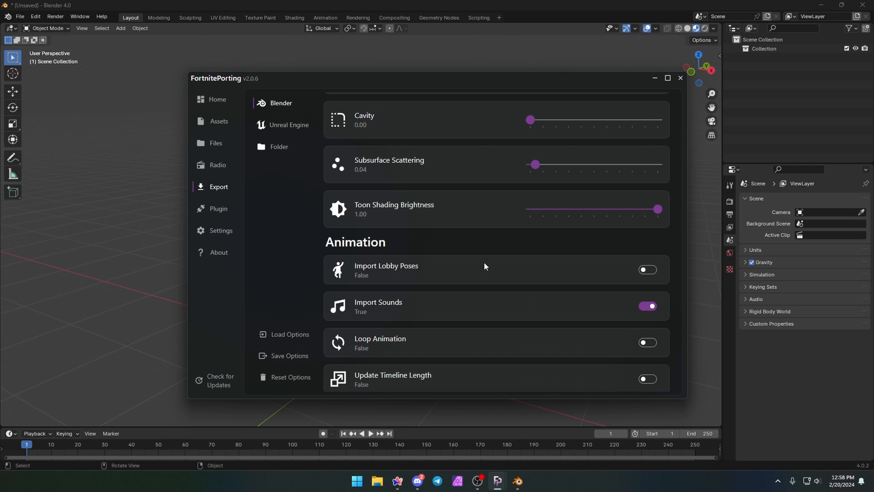
pyautogui.scroll(-3)
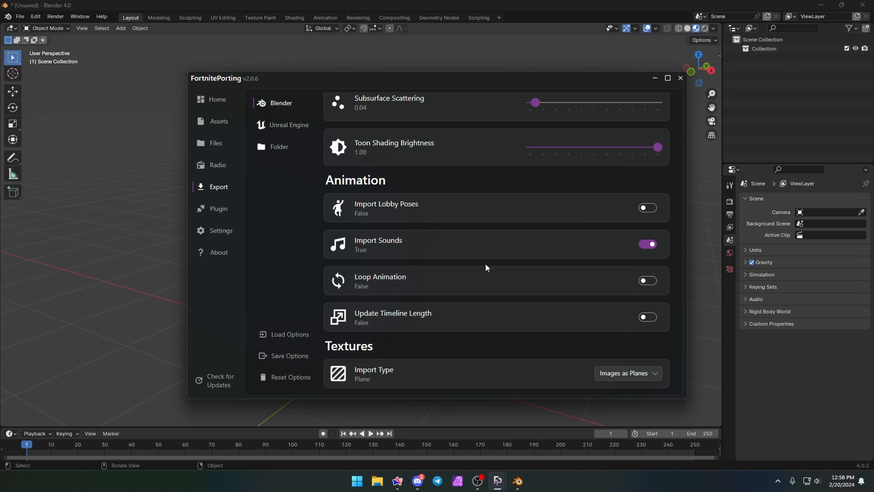
# - Preview Comet, Purradise Meowscles with another style, and Salvador with Calavera on
pyautogui.click(216, 99)
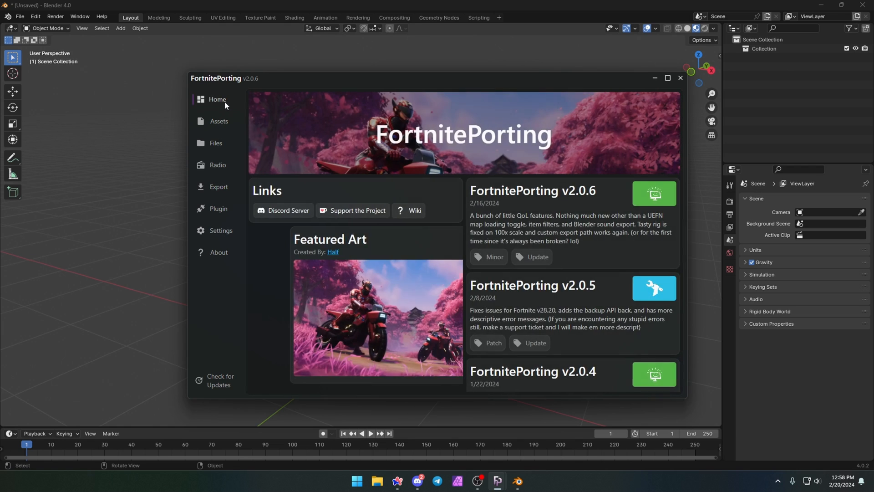
pyautogui.click(219, 121)
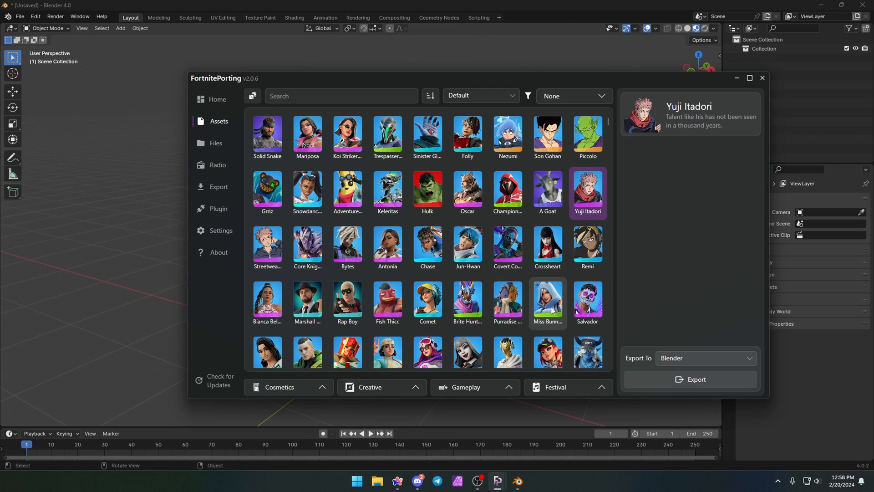
pyautogui.click(428, 303)
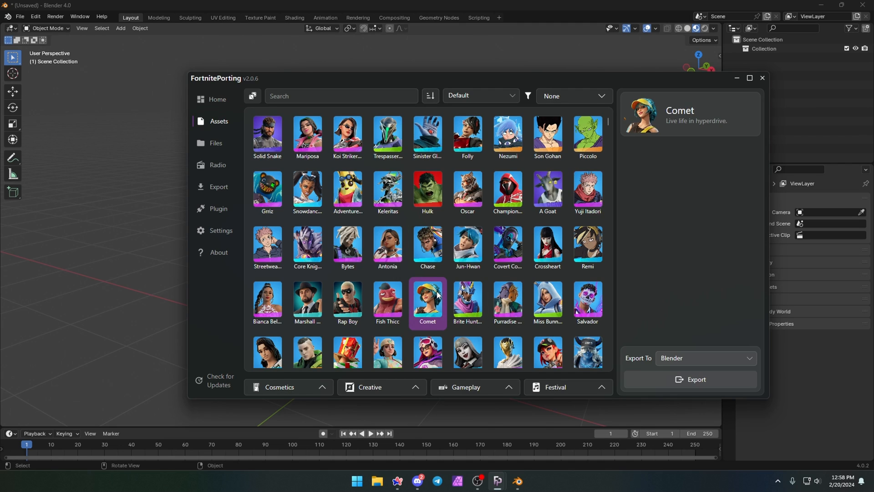
pyautogui.click(507, 302)
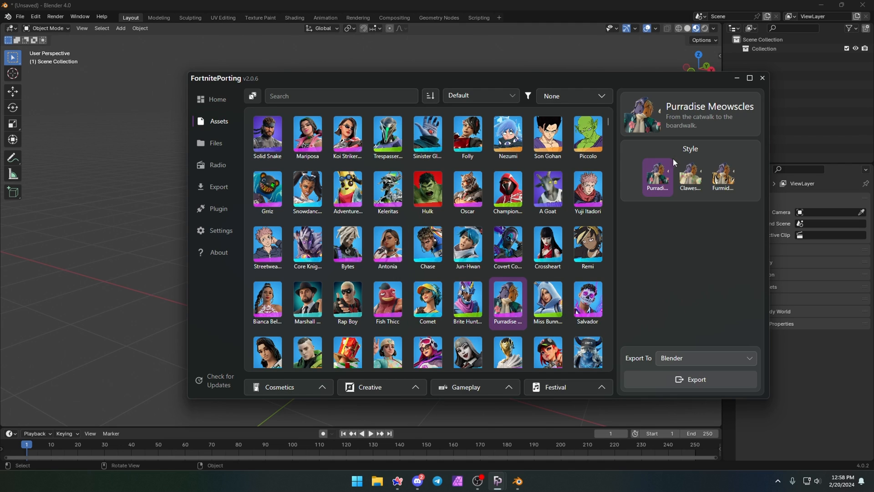
pyautogui.click(722, 176)
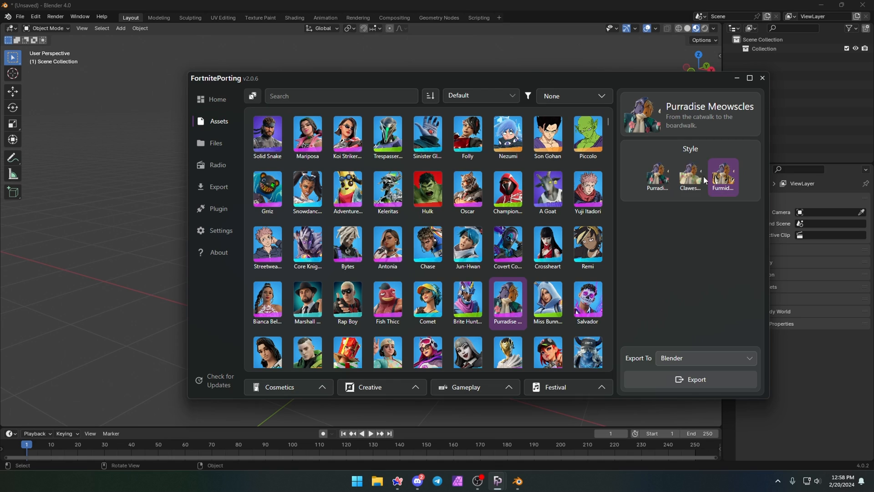
pyautogui.click(587, 300)
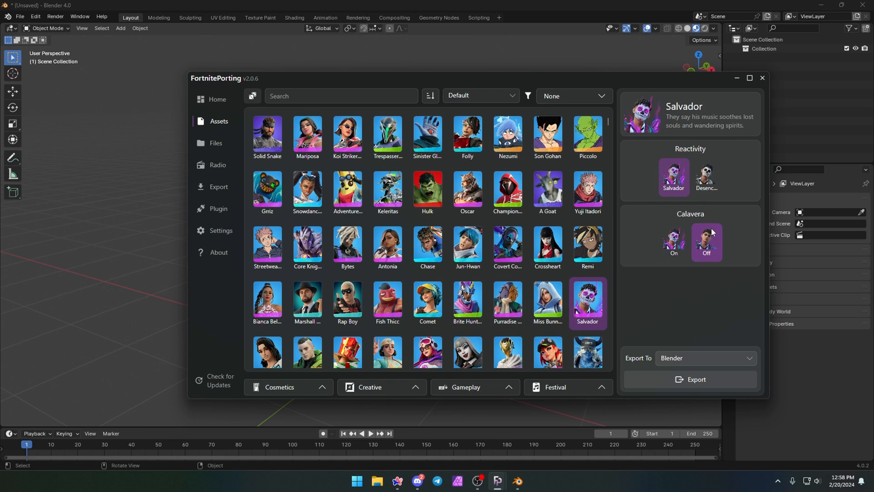
pyautogui.click(674, 242)
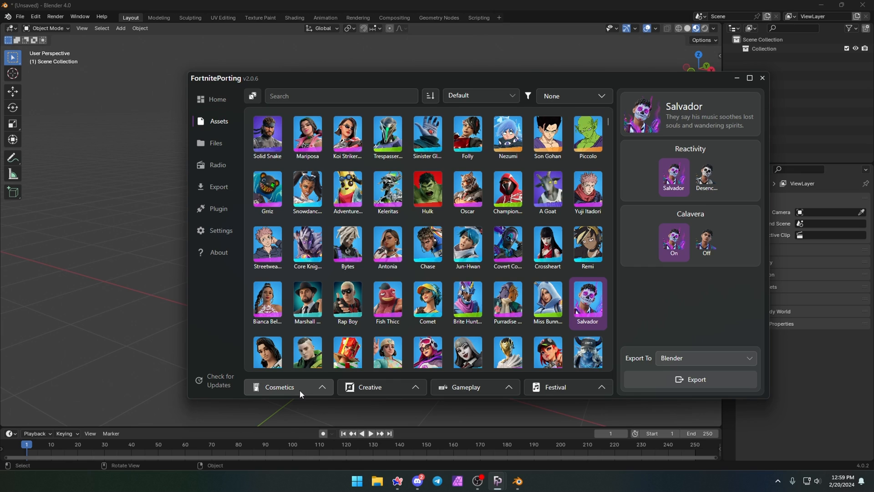
# - Select the Mariposa outfit from Cosmetics > Outfits and turn her mask on
pyautogui.click(278, 387)
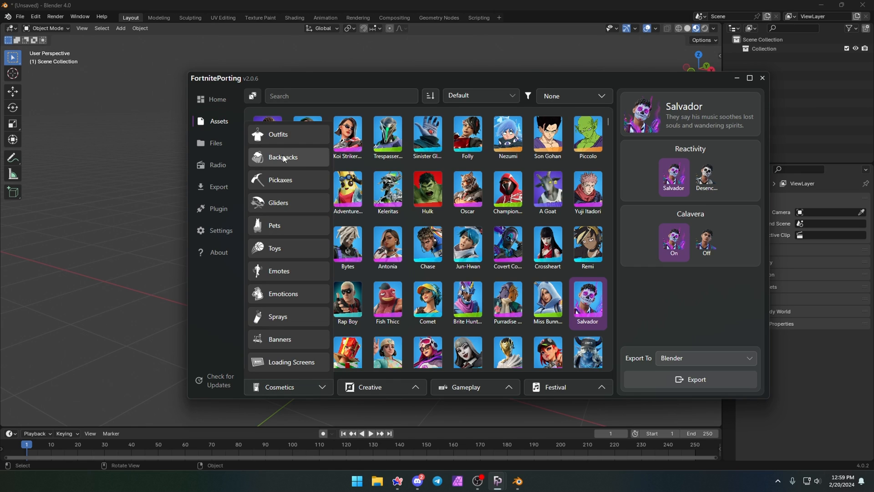
pyautogui.click(278, 204)
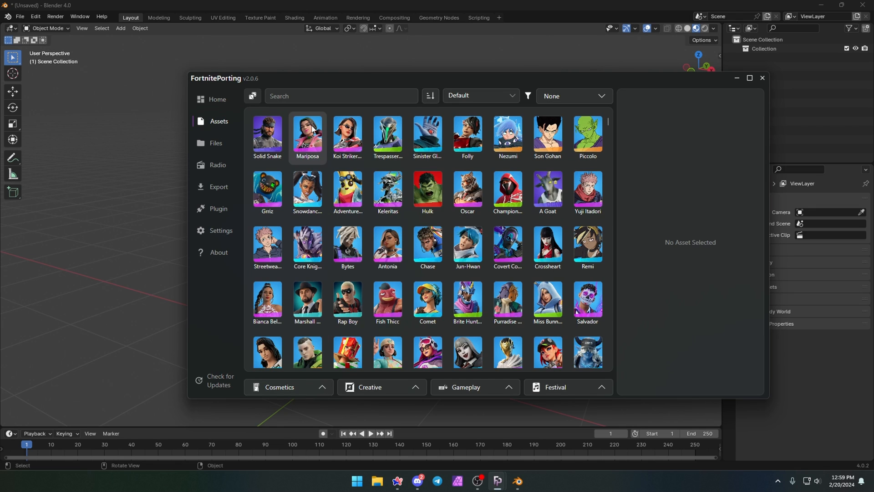
pyautogui.click(307, 134)
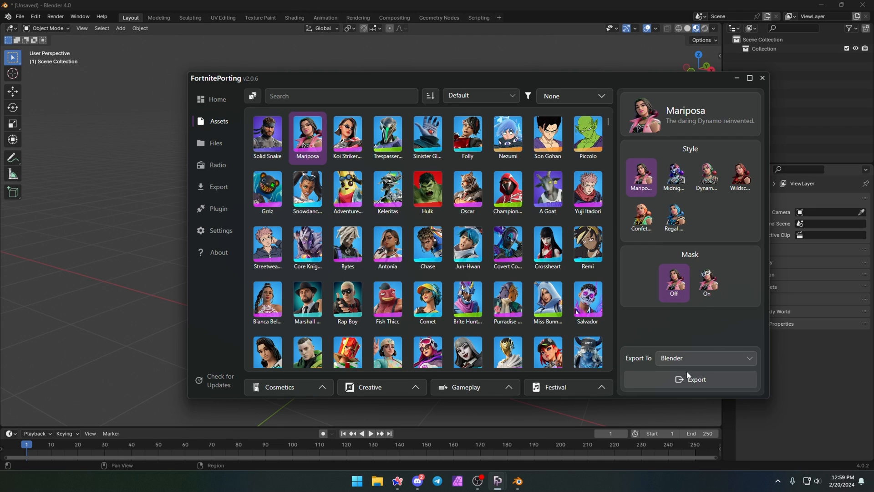
pyautogui.click(706, 282)
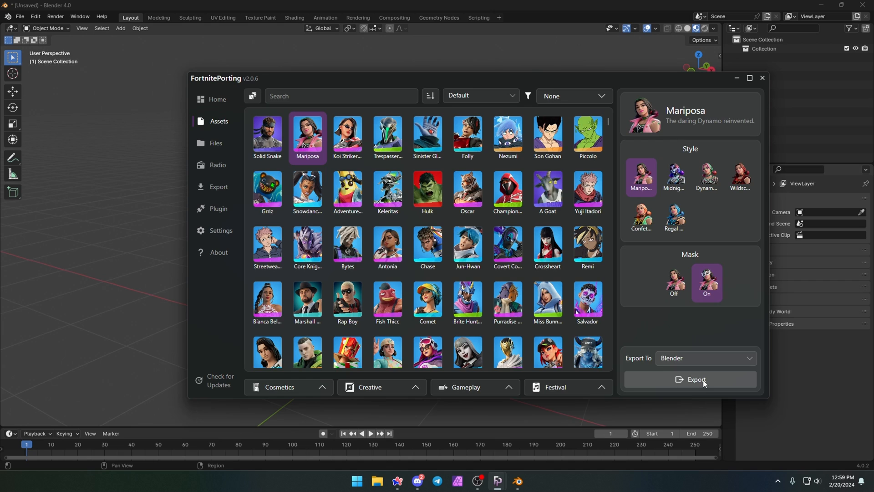
# - Export masked Mariposa to Blender, apply the Work It Out emote, and play it back
pyautogui.click(696, 382)
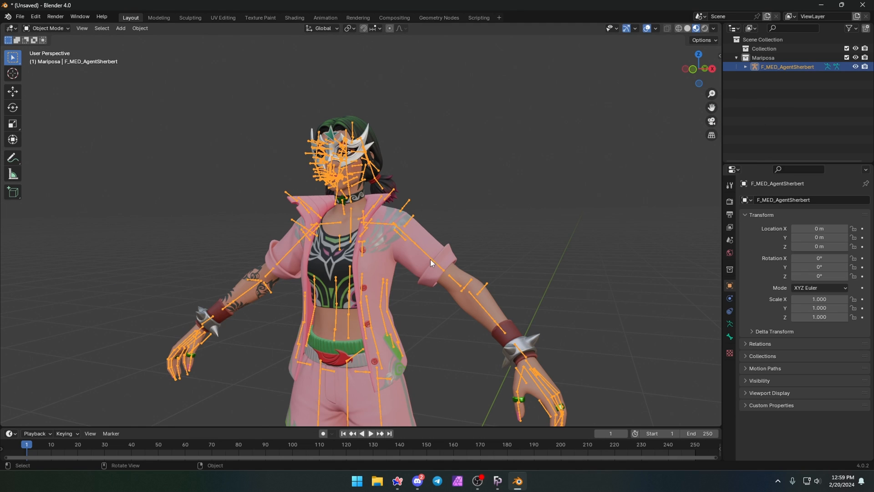
pyautogui.moveTo(783, 77)
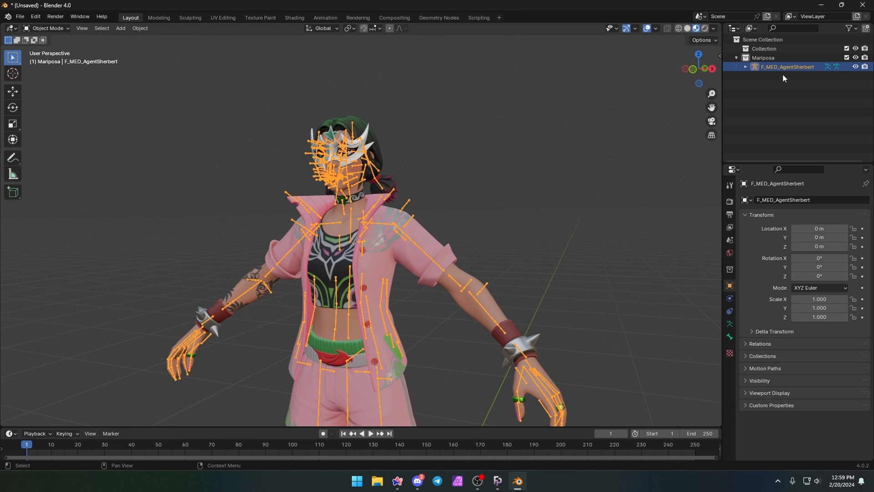
pyautogui.moveTo(518, 454)
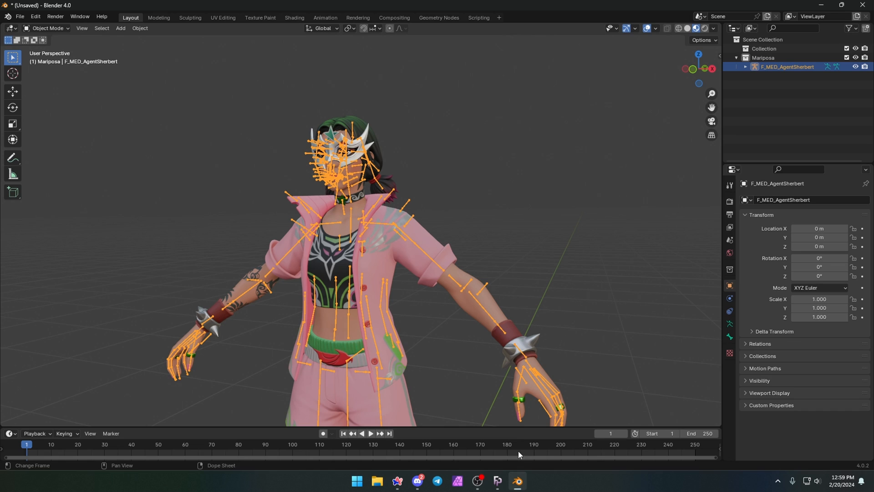
pyautogui.click(495, 485)
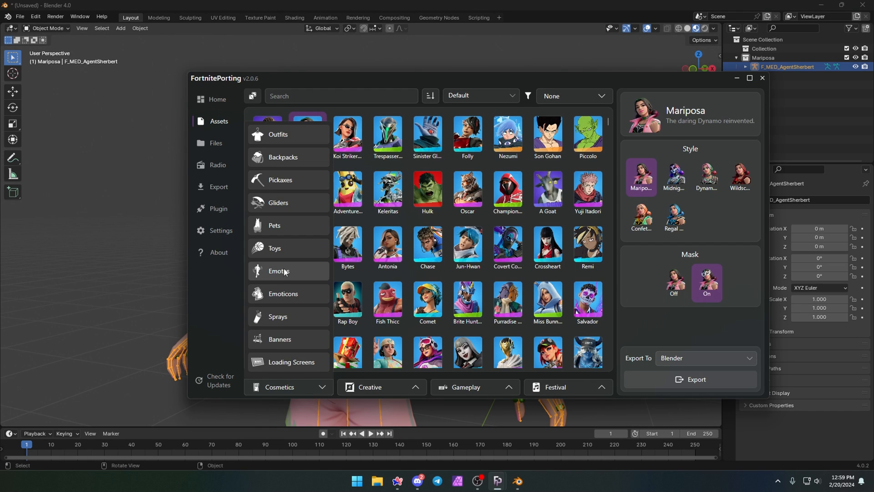
pyautogui.click(277, 271)
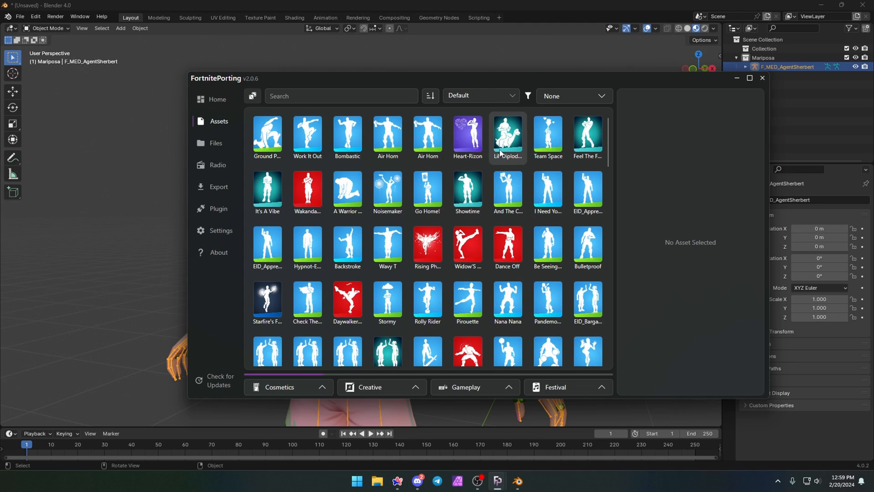
pyautogui.click(307, 134)
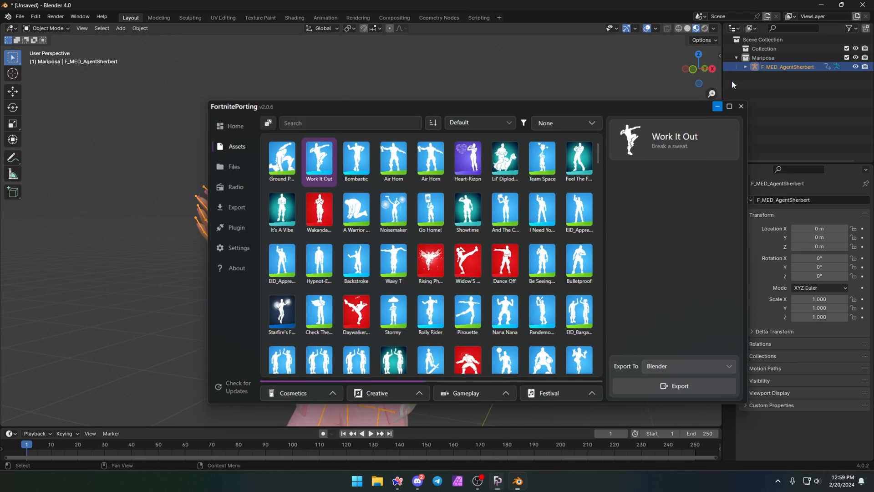
pyautogui.click(740, 107)
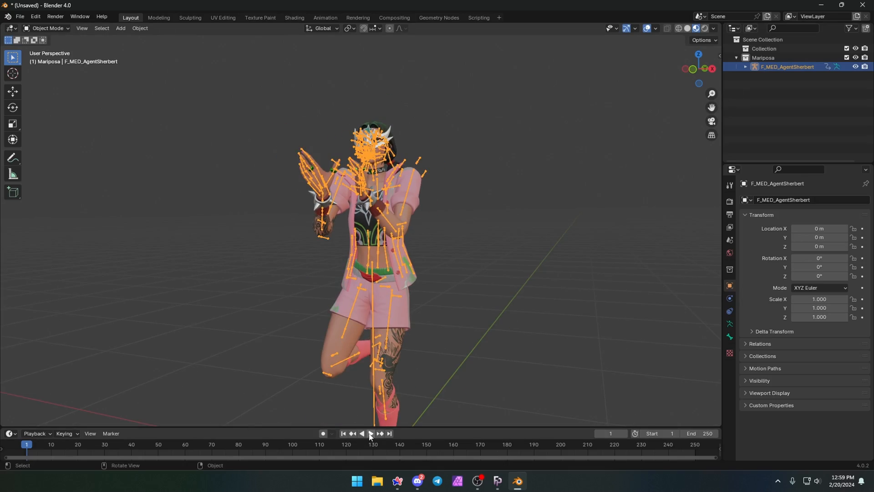
pyautogui.click(370, 433)
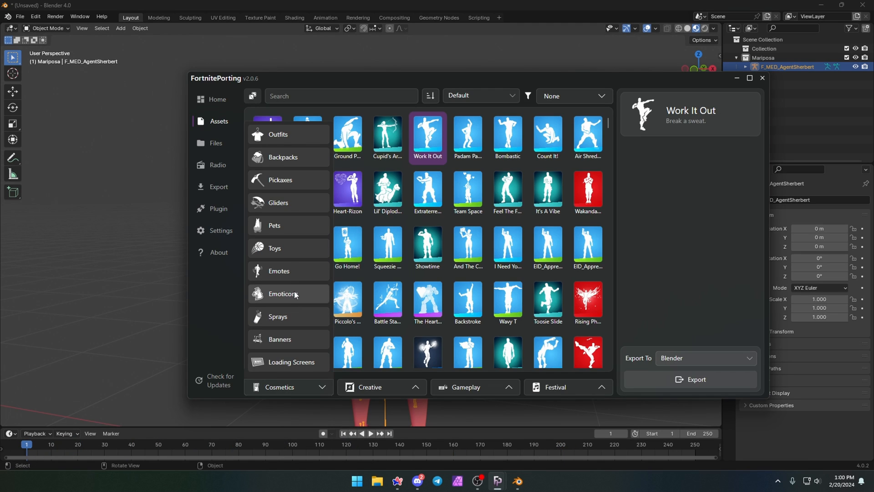
pyautogui.moveTo(294, 366)
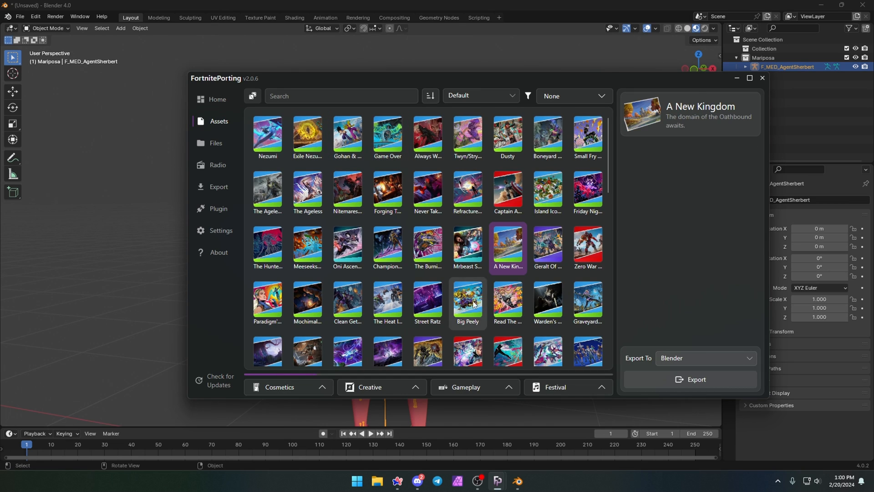
pyautogui.moveTo(506, 250)
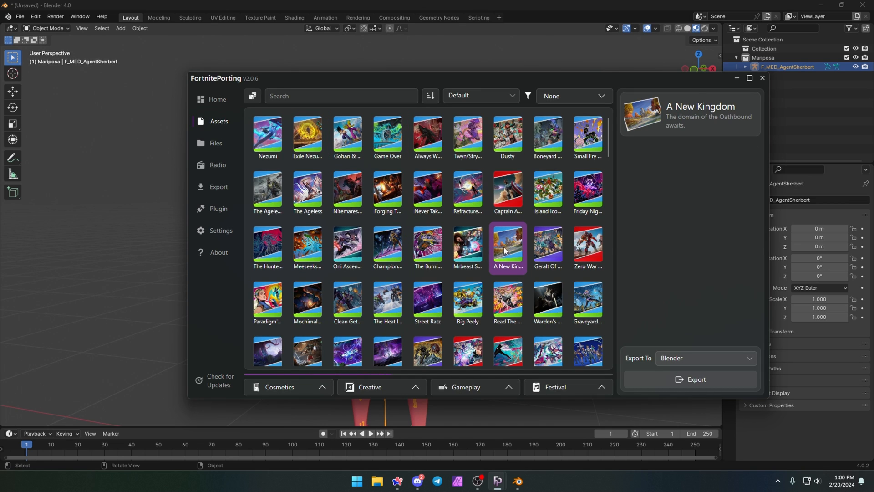
# - Right-click the A New Kingdom and Midnight Duelist loading screens to show Favorite and Copy options
pyautogui.rightClick(506, 248)
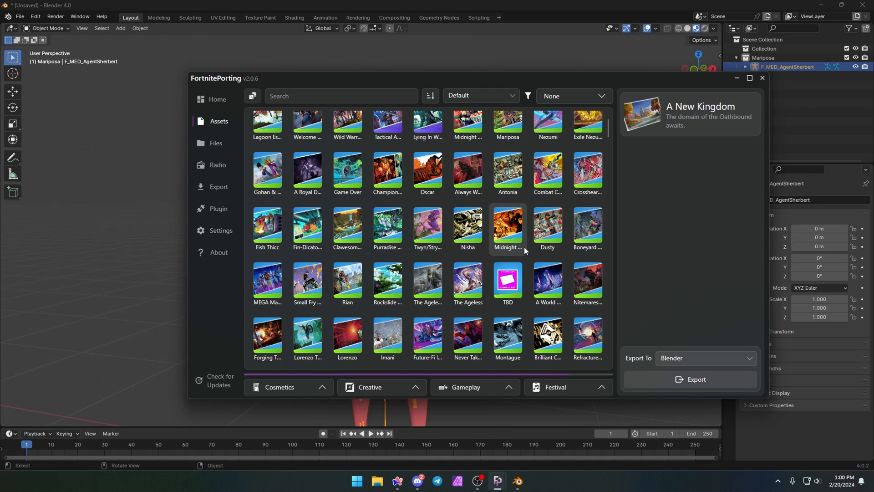
pyautogui.rightClick(506, 229)
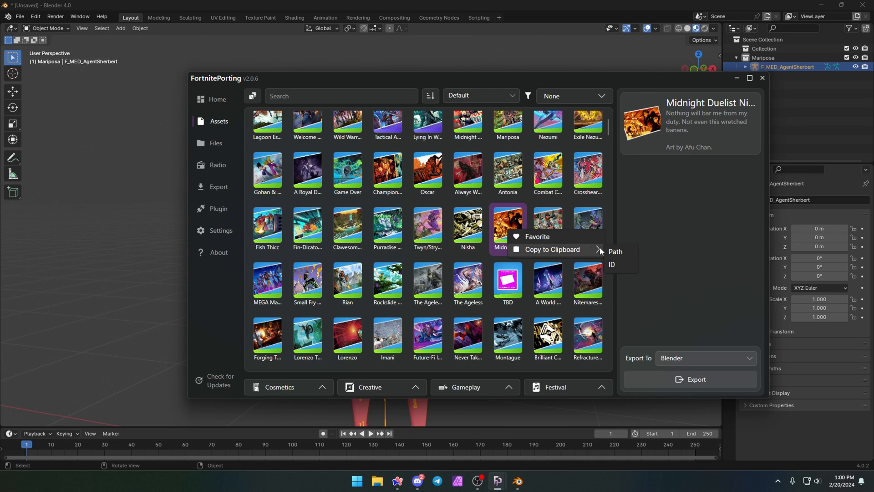
pyautogui.moveTo(502, 223)
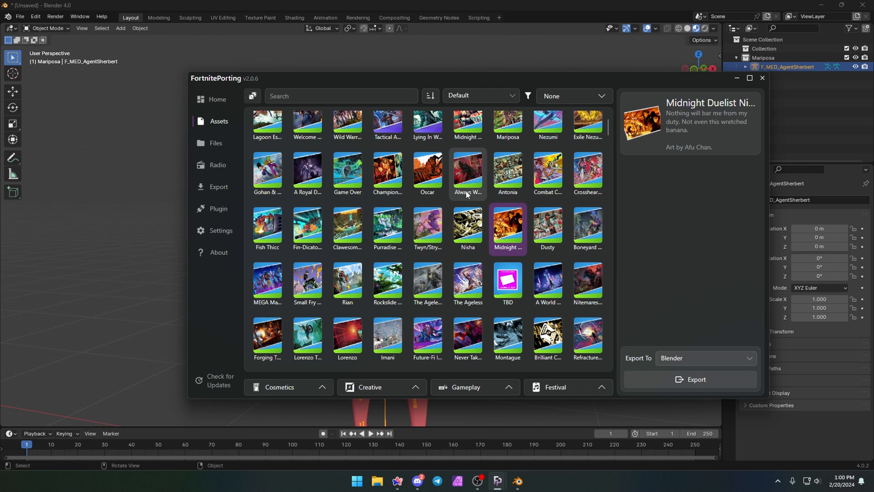
# - Browse the Creative props catalogue and preview one prop's details
pyautogui.click(369, 387)
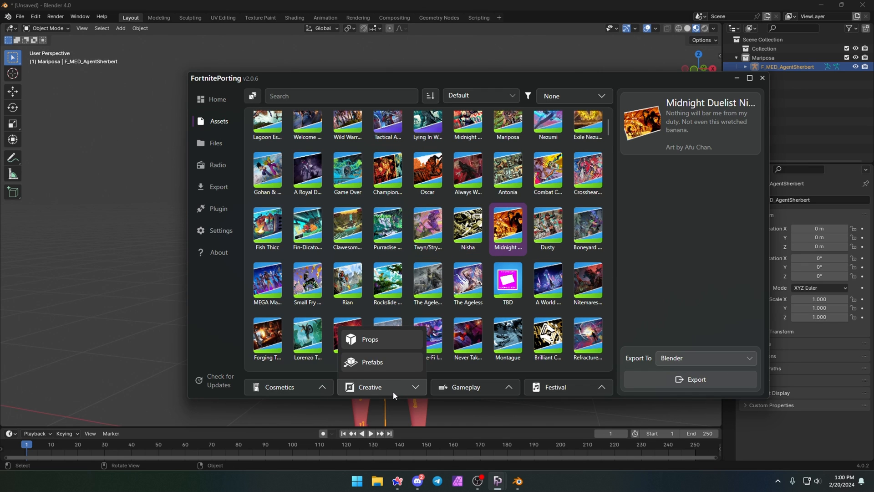
pyautogui.click(369, 341)
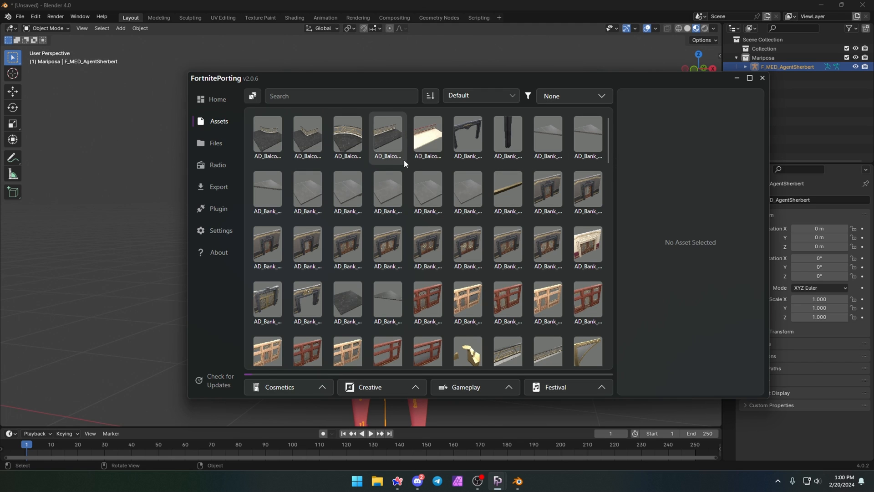
pyautogui.click(427, 270)
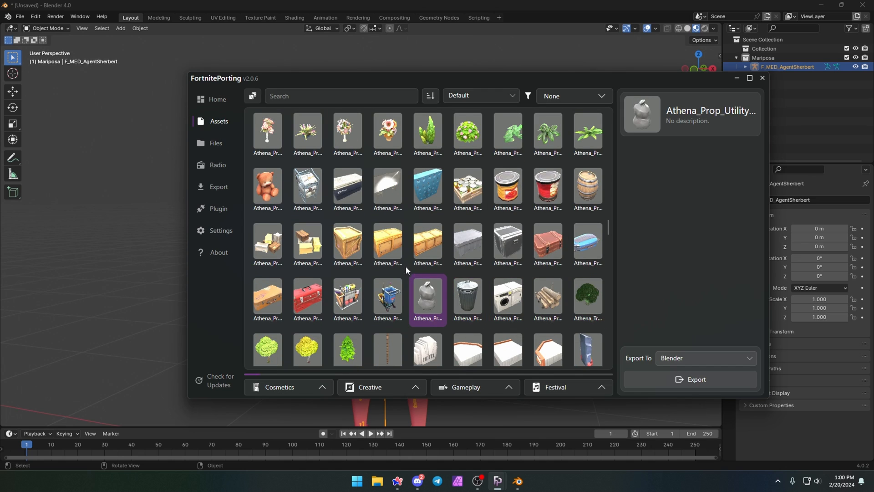
# - Scroll through the Gameplay items catalogue, then collapse the Gameplay category
pyautogui.click(467, 244)
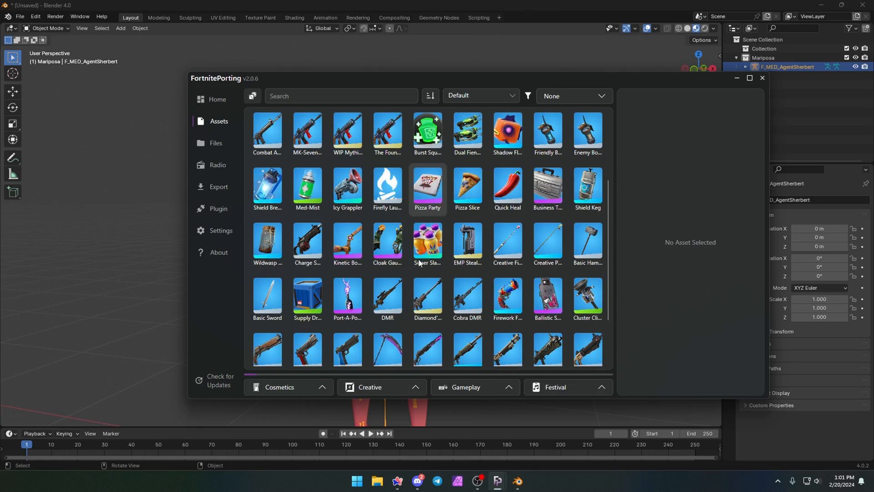
pyautogui.scroll(-3)
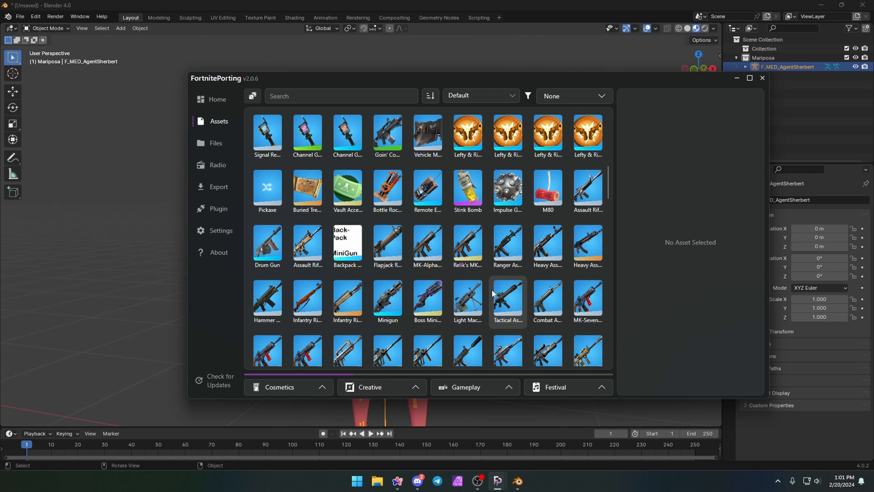
pyautogui.scroll(-3)
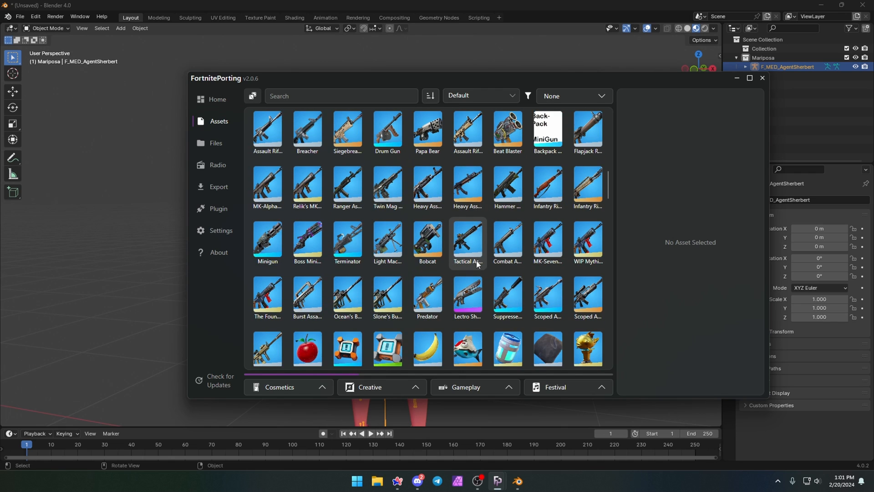
pyautogui.scroll(-3)
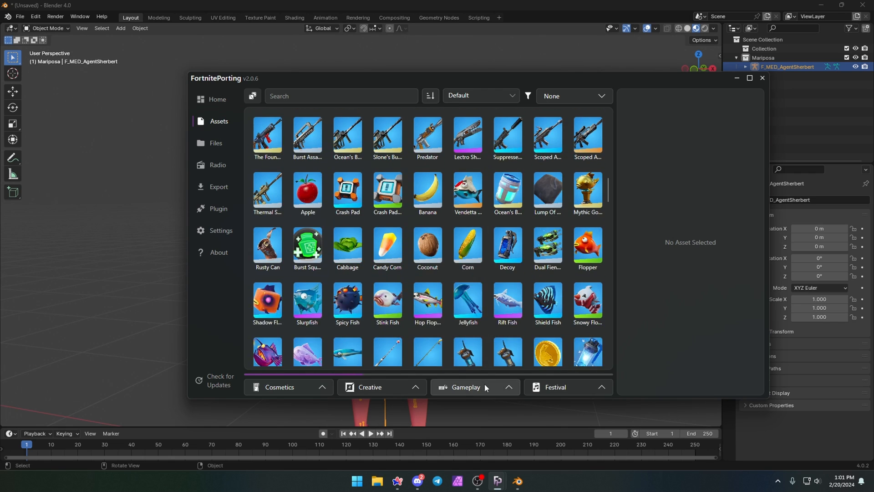
pyautogui.click(465, 387)
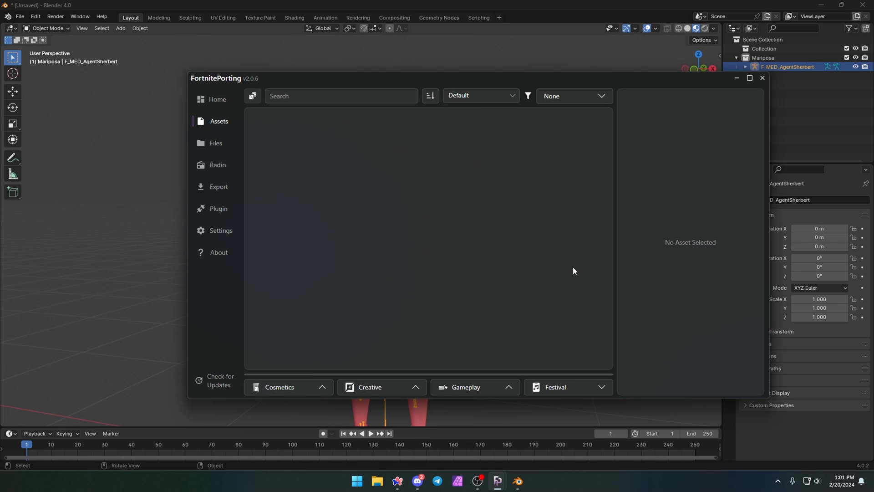
# - Open the Files browser and select the Black Monday teaser banner file
pyautogui.click(566, 387)
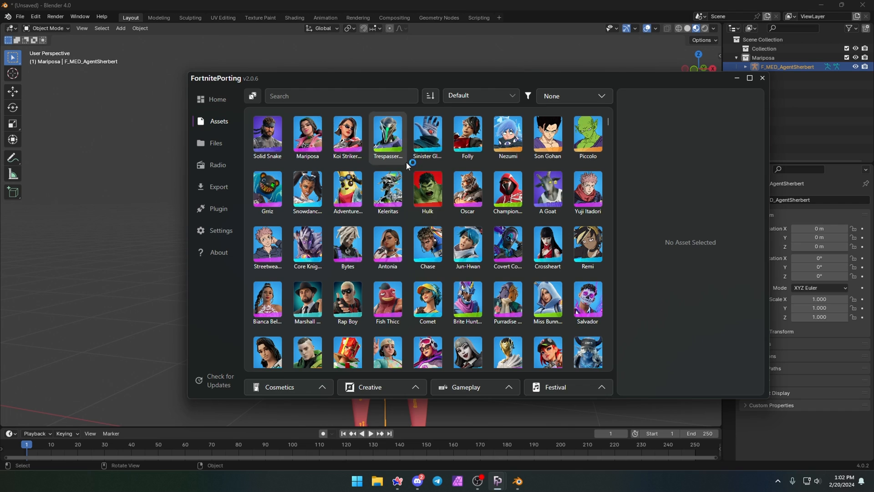
pyautogui.click(216, 144)
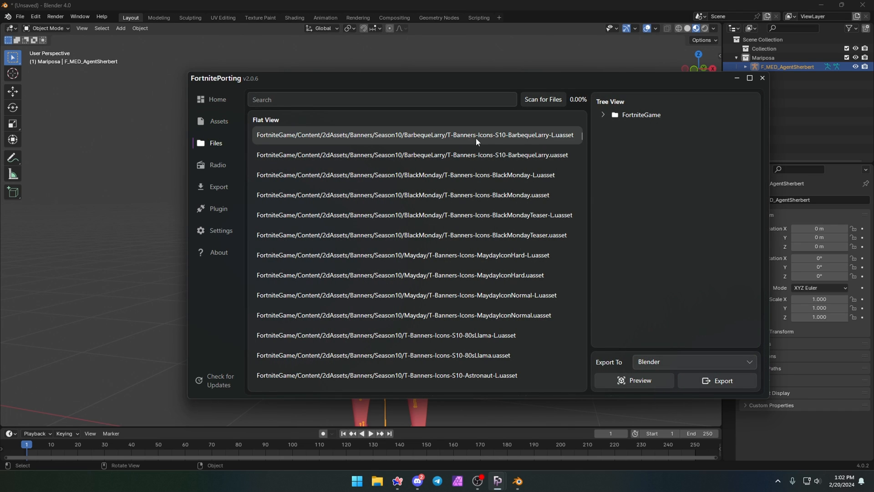
pyautogui.click(411, 234)
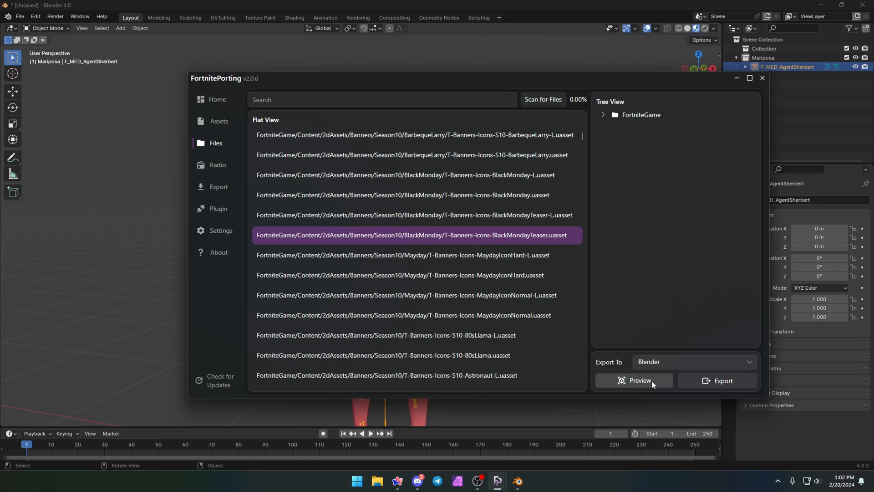
# - Attempt a preview, dismiss the not-implemented notice, expand Content, and open Radio
pyautogui.click(632, 380)
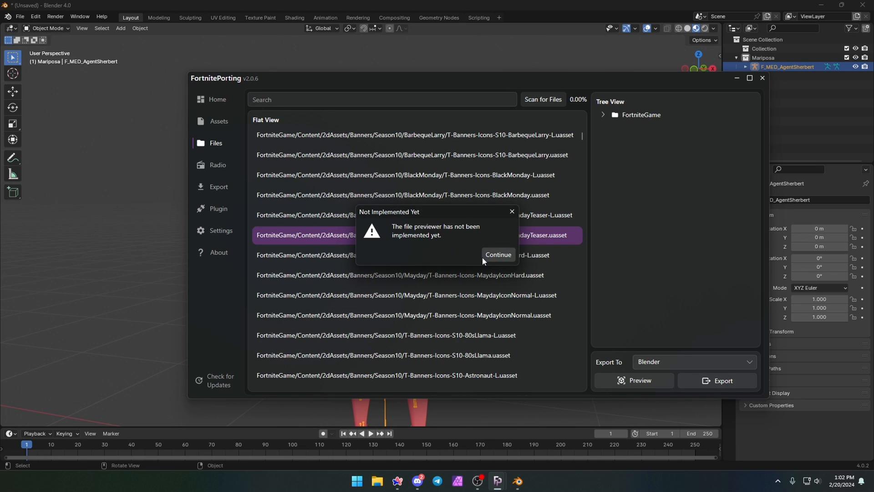
pyautogui.click(497, 256)
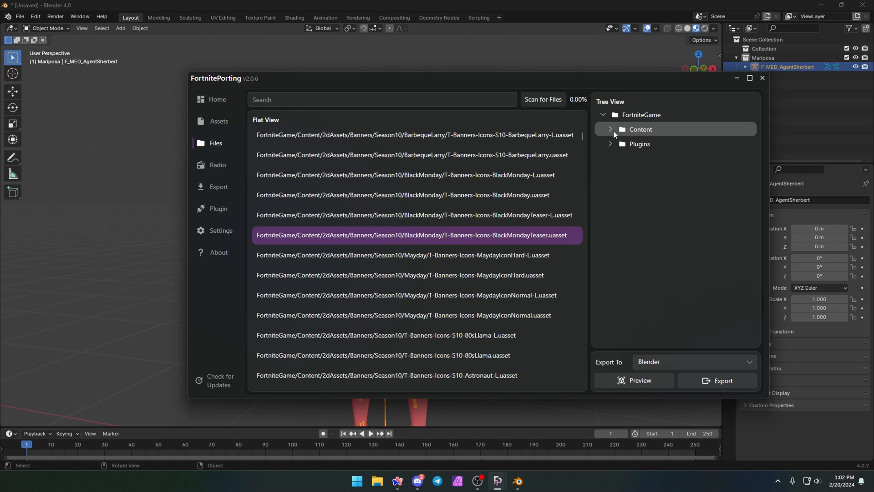
pyautogui.click(610, 129)
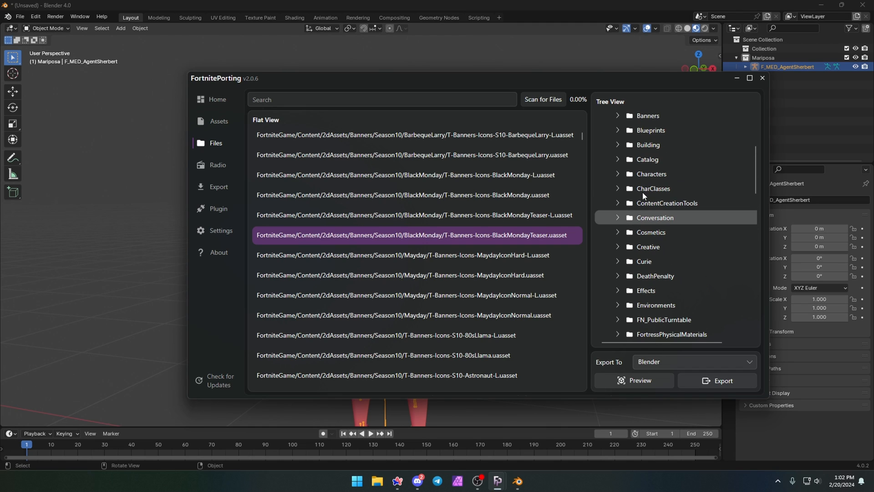
pyautogui.click(218, 165)
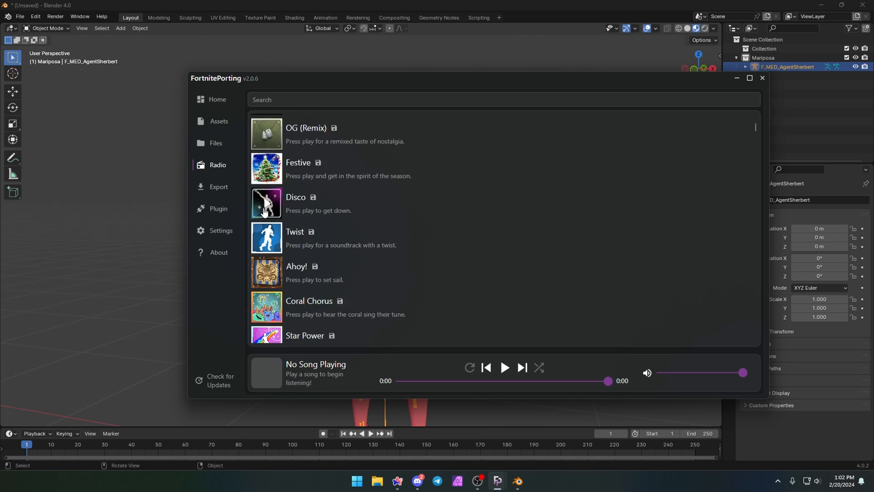
# - Search the radio for 'the end', lower the volume, pause it, and return to Assets
pyautogui.scroll(-3)
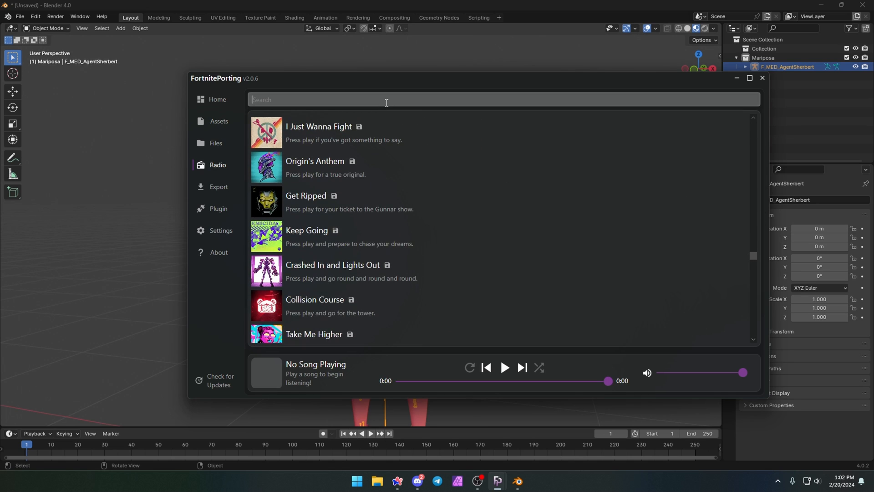
pyautogui.write('the end')
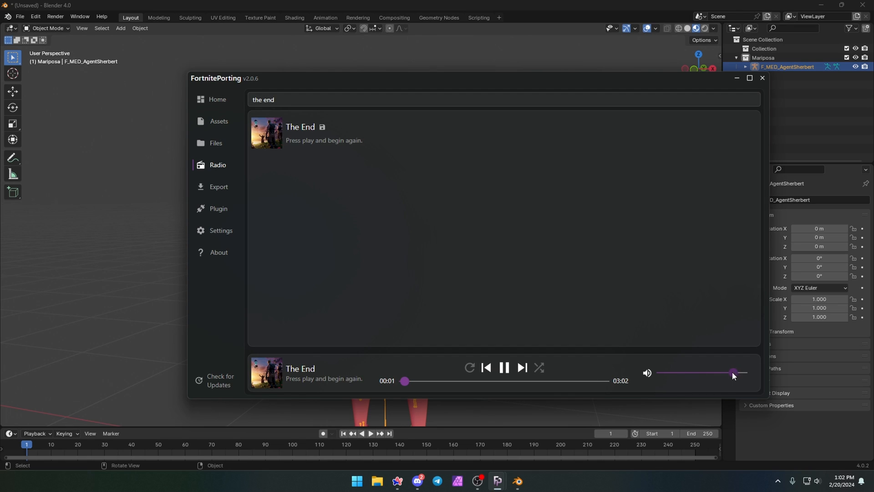
pyautogui.moveTo(732, 373); pyautogui.dragTo(675, 373)
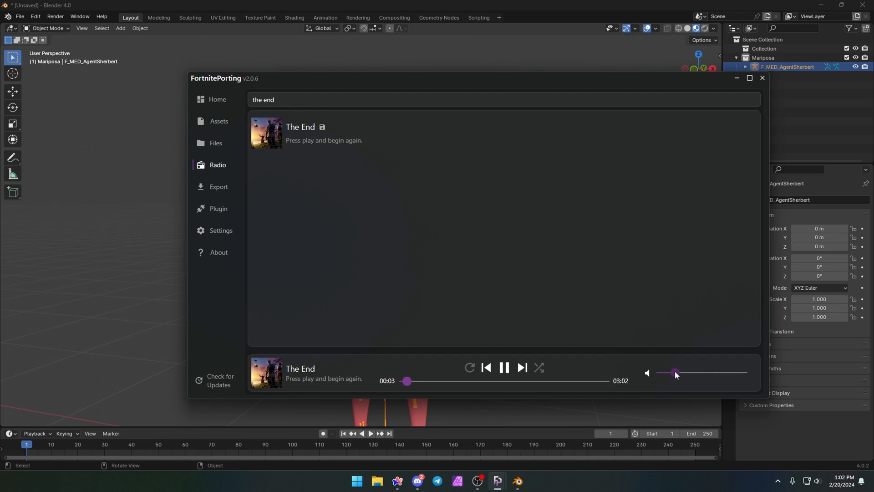
pyautogui.click(503, 366)
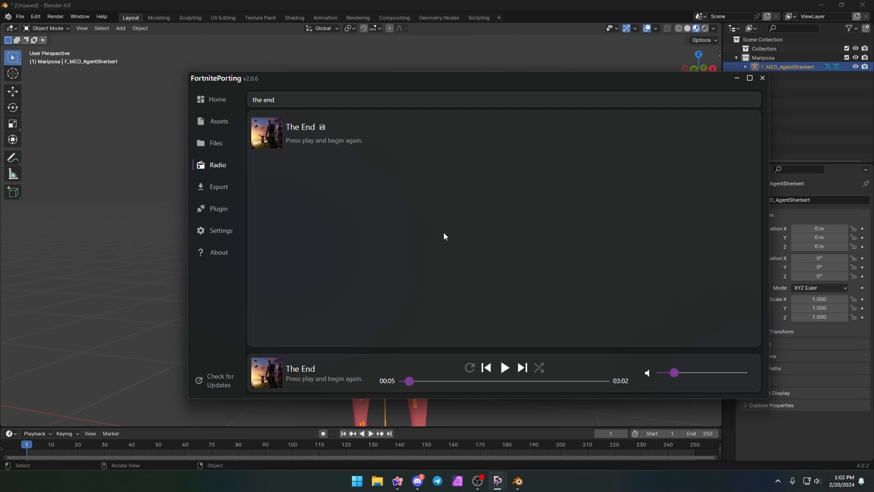
pyautogui.moveTo(268, 134)
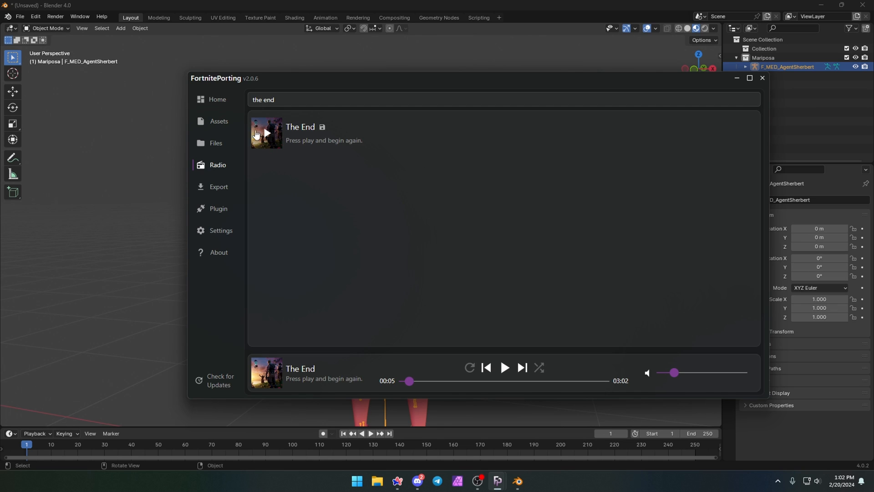
pyautogui.click(219, 122)
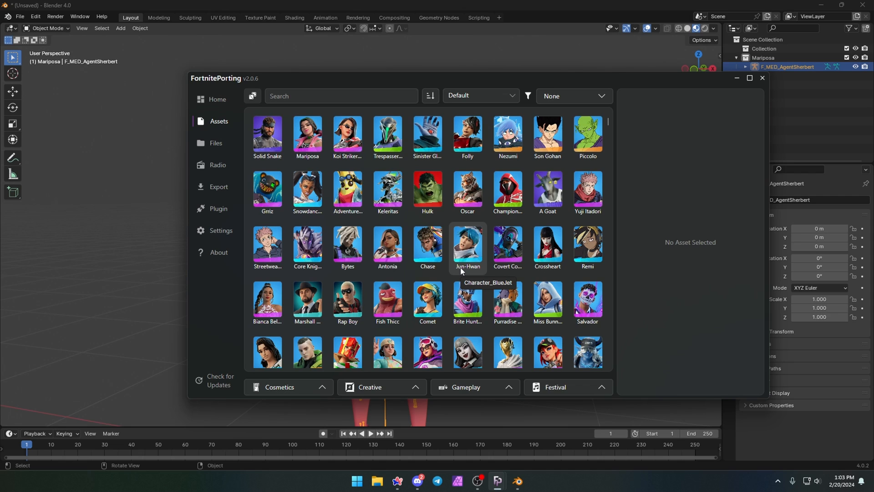
# - Select the Paxton Price outfit and export it to Blender
pyautogui.scroll(-3)
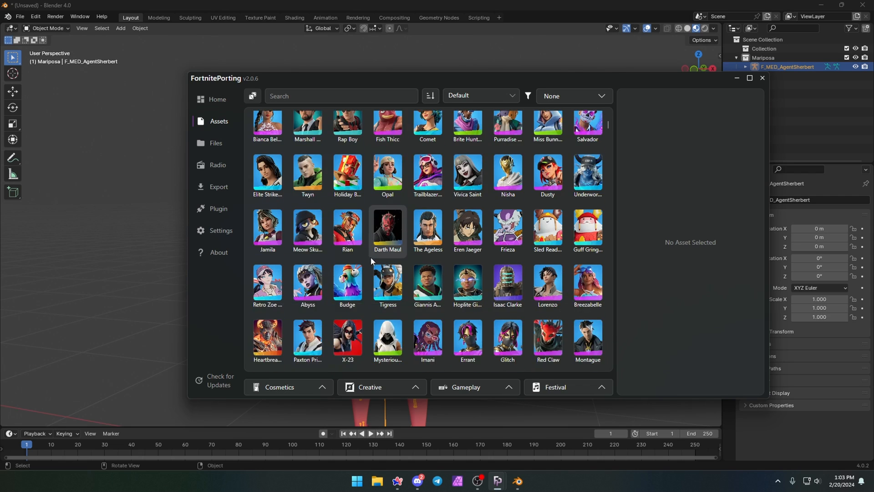
pyautogui.click(306, 225)
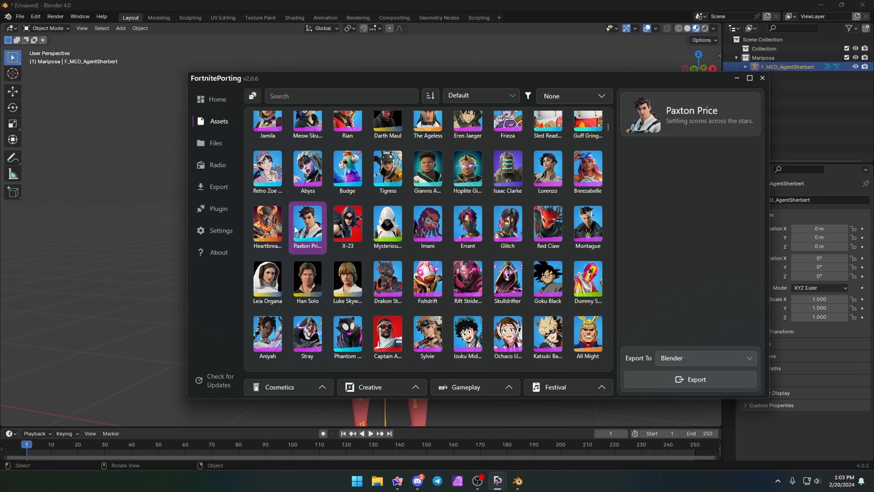
pyautogui.click(762, 78)
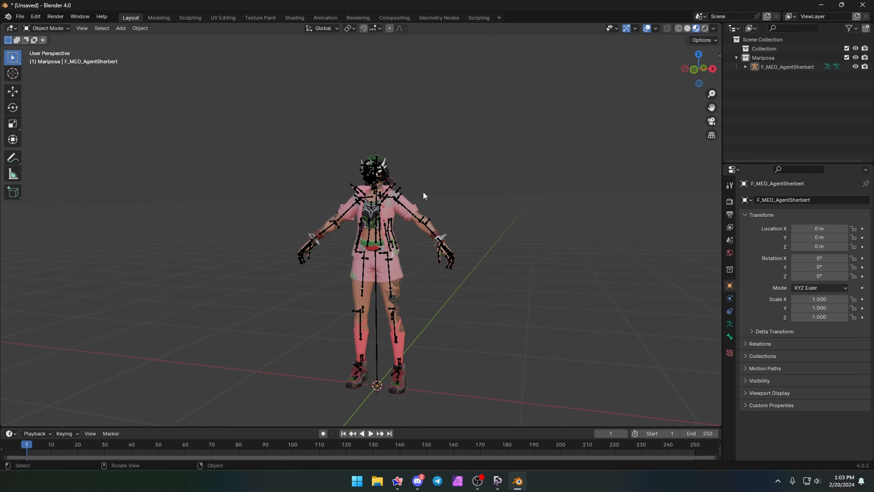
# - Select Paxton Price in Blender, move it beside Mariposa, and return to FortnitePorting
pyautogui.click(768, 75)
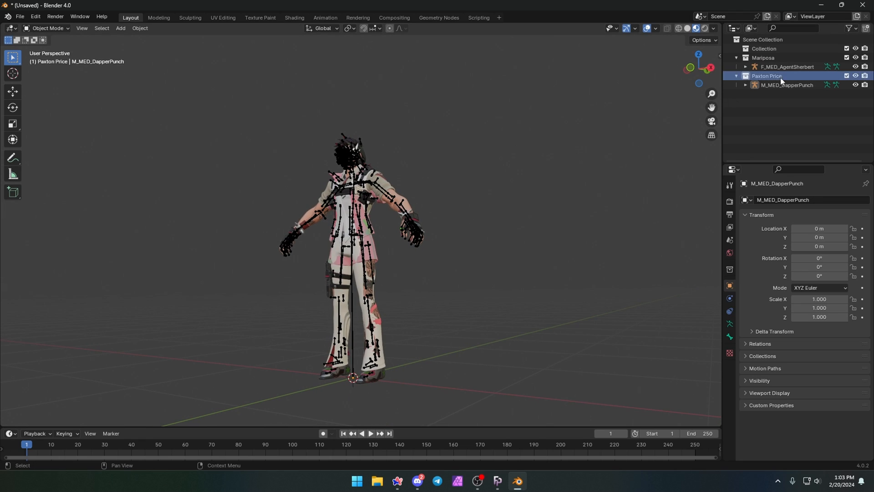
pyautogui.click(787, 85)
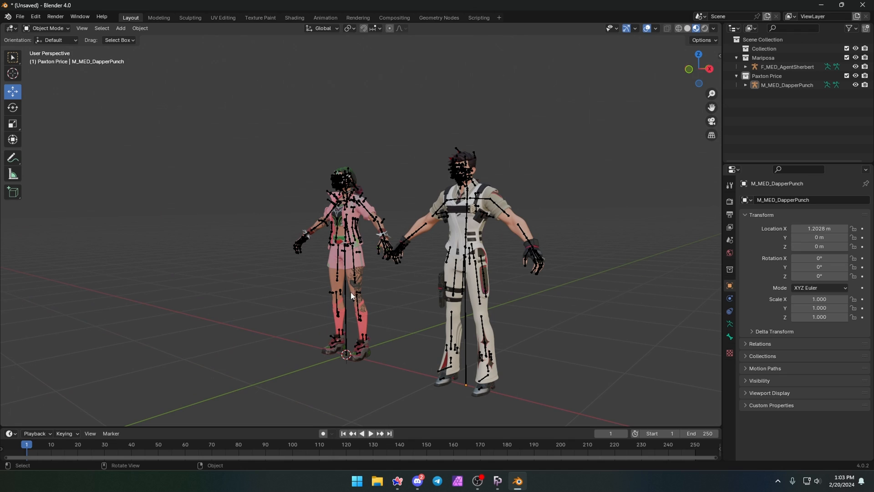
pyautogui.click(496, 480)
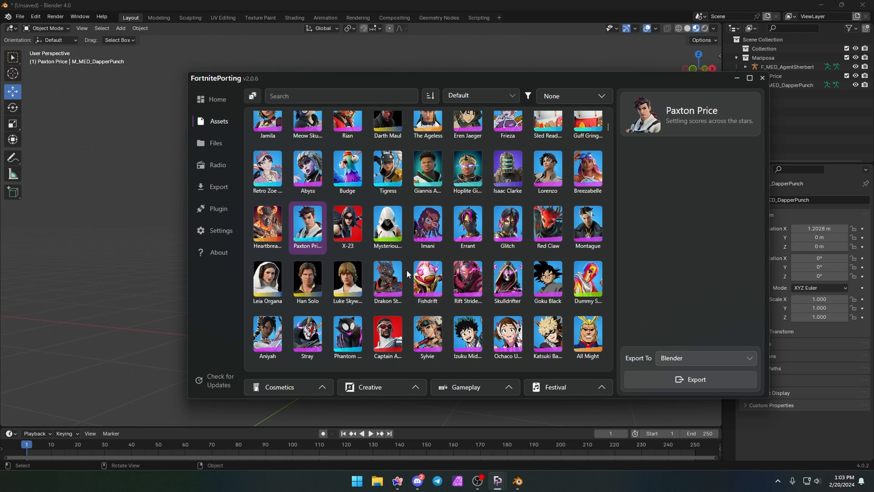
# - Preview X-23, Paxton Price, X-23 again, and finally Heartbreak Ranger in the outfits grid
pyautogui.click(347, 226)
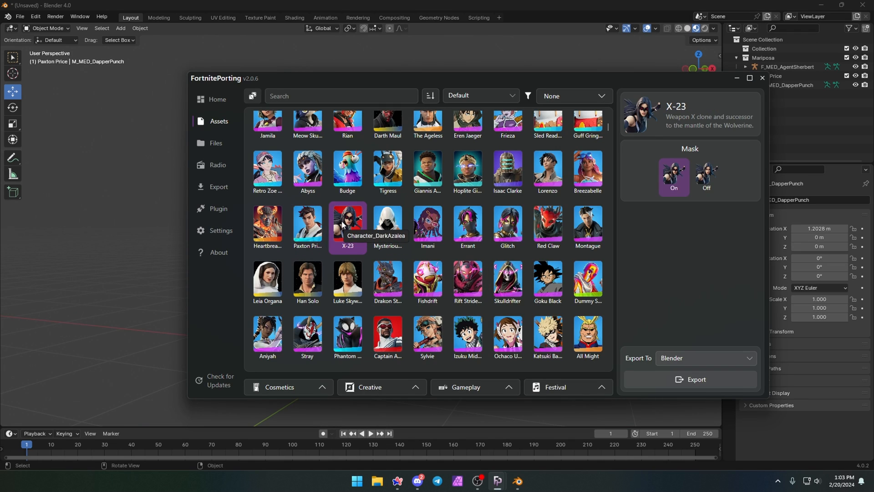
pyautogui.click(307, 224)
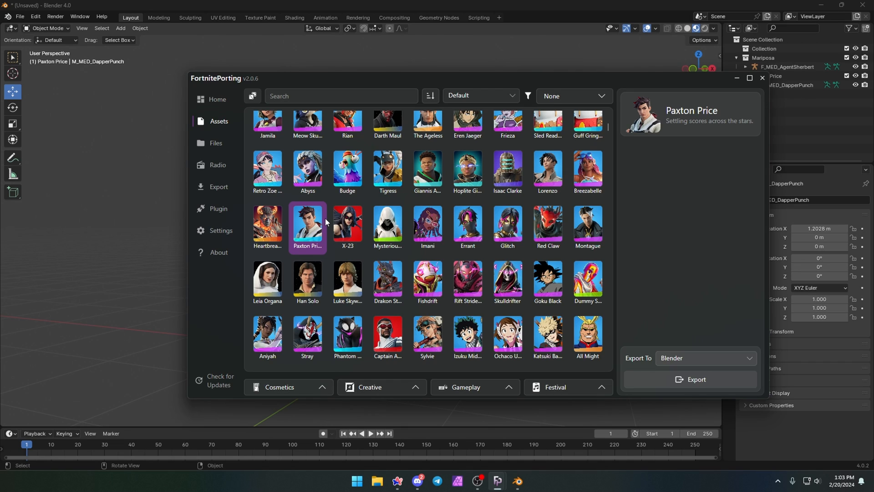
pyautogui.click(347, 227)
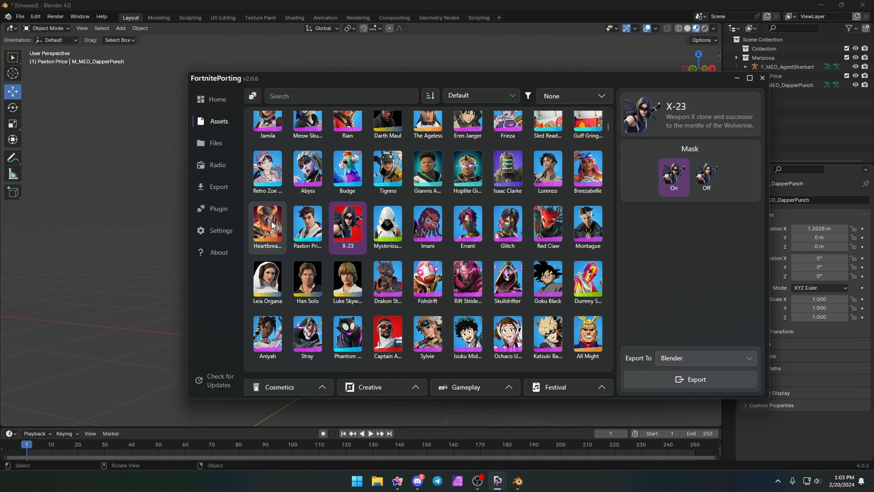
pyautogui.click(267, 226)
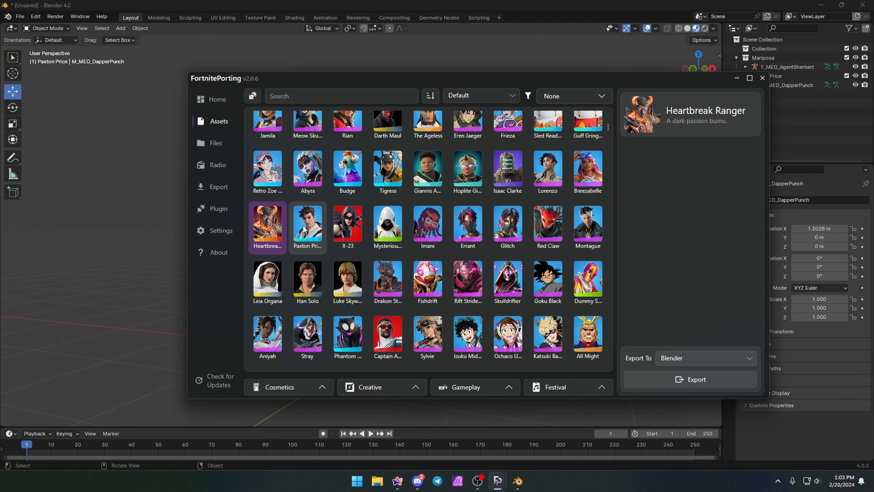
pyautogui.moveTo(467, 336)
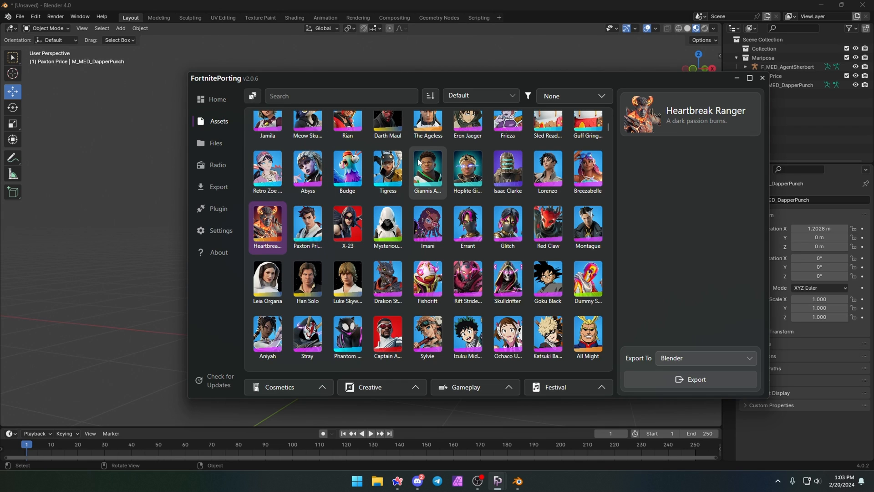
pyautogui.moveTo(427, 224)
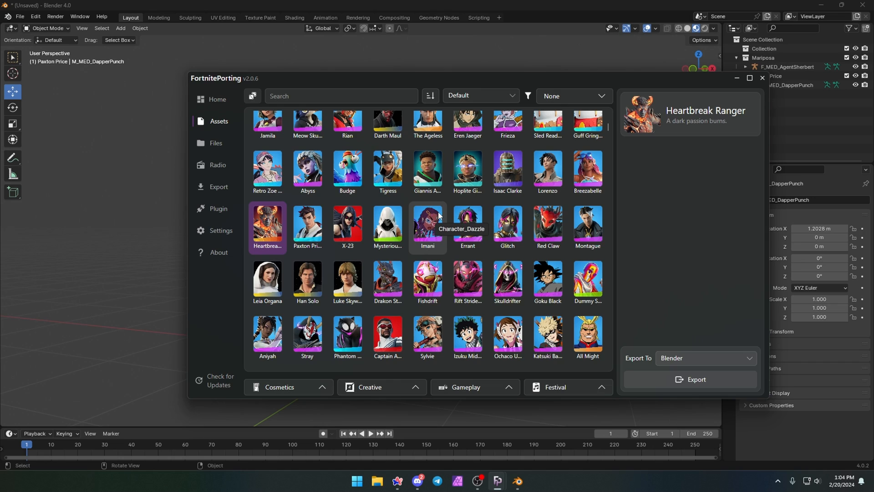
pyautogui.moveTo(466, 158)
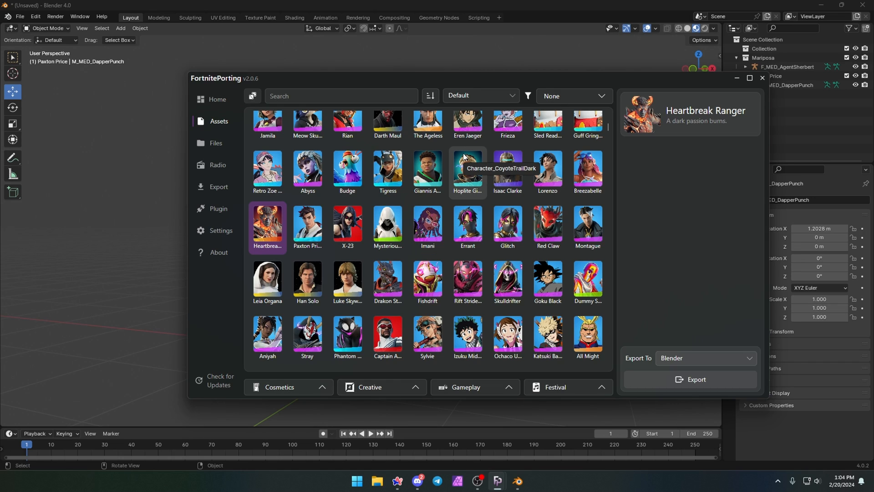